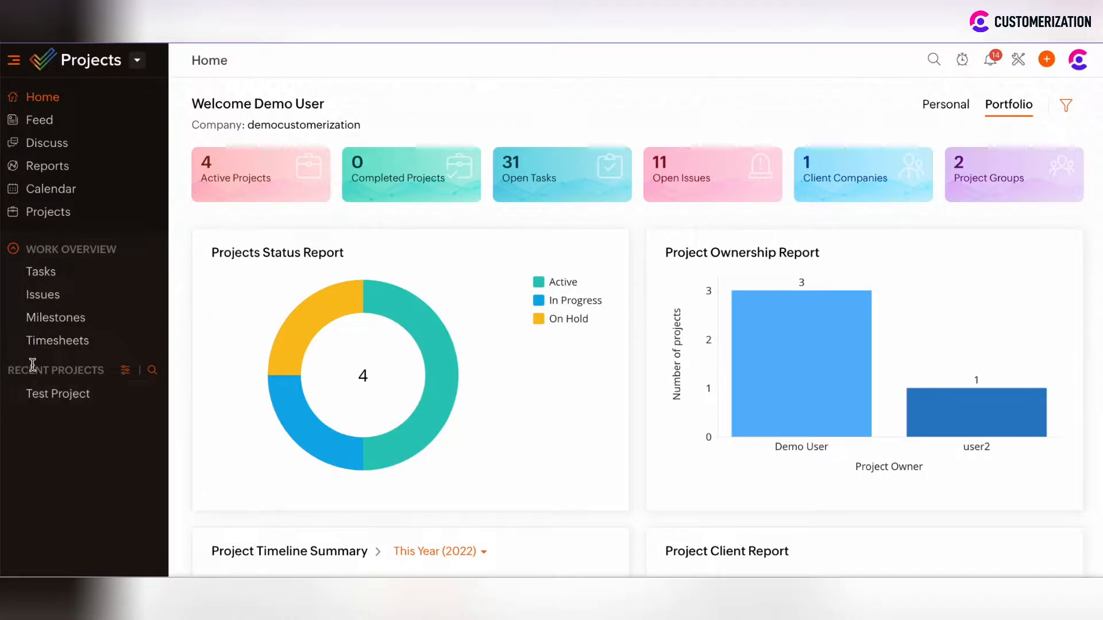
{"action": "mouse_move", "coordinate": [47, 211]}
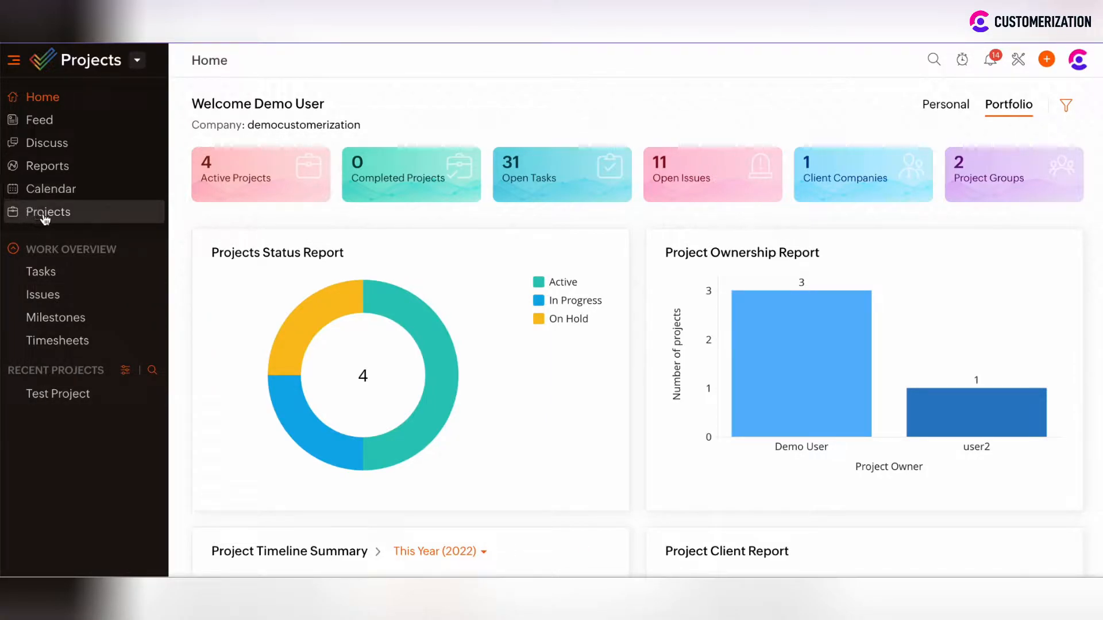
Open Test Project from the Projects list to show its Kanban board.
{"action": "left_click", "coordinate": [47, 212]}
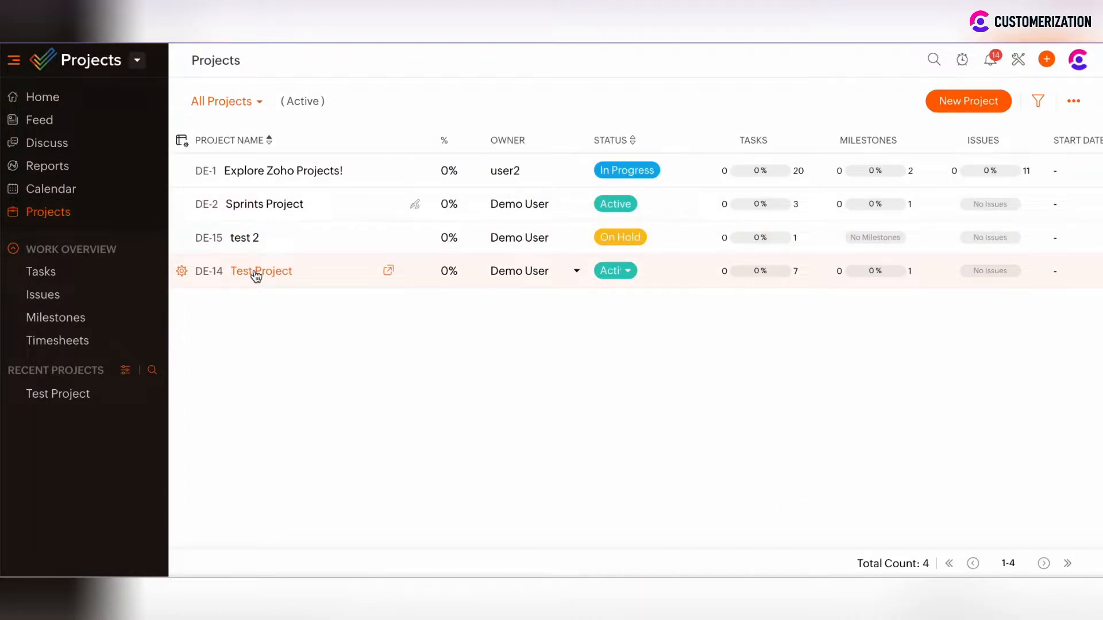
{"action": "left_click", "coordinate": [261, 271]}
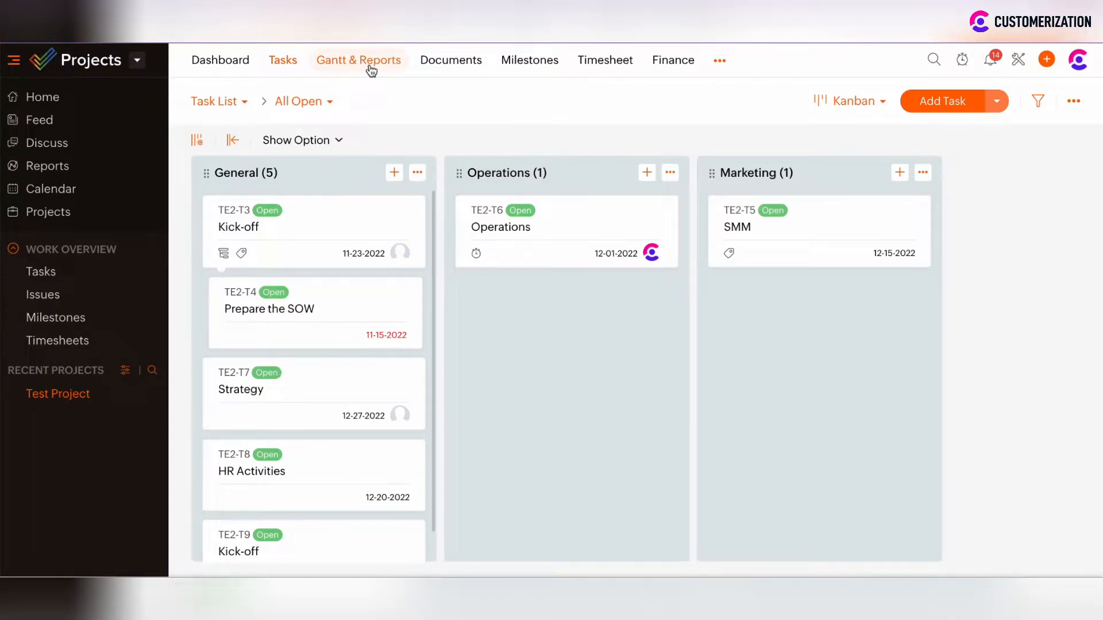
Show Test Project's Gantt chart with the test 1 ML milestone and its task views list.
{"action": "left_click", "coordinate": [357, 60]}
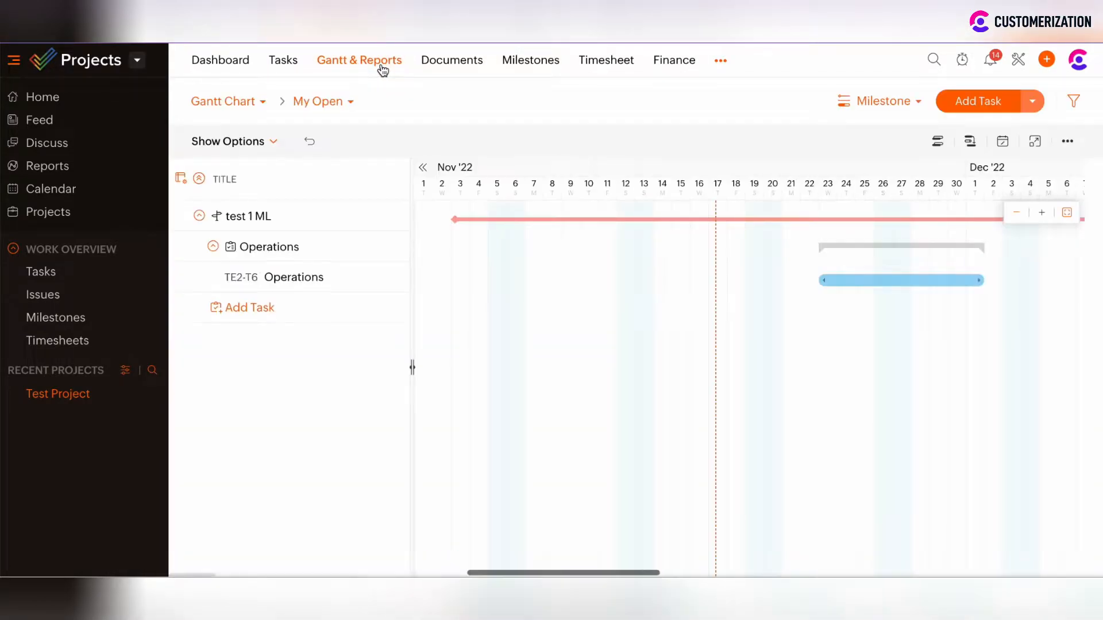
{"action": "left_click", "coordinate": [223, 101]}
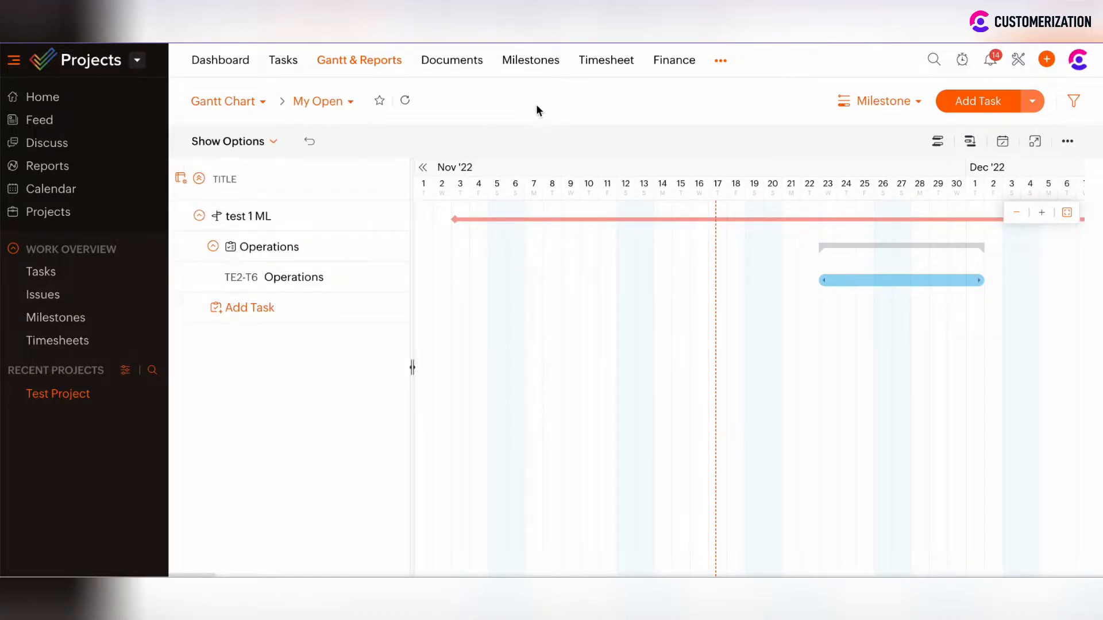
{"action": "left_click", "coordinate": [320, 100]}
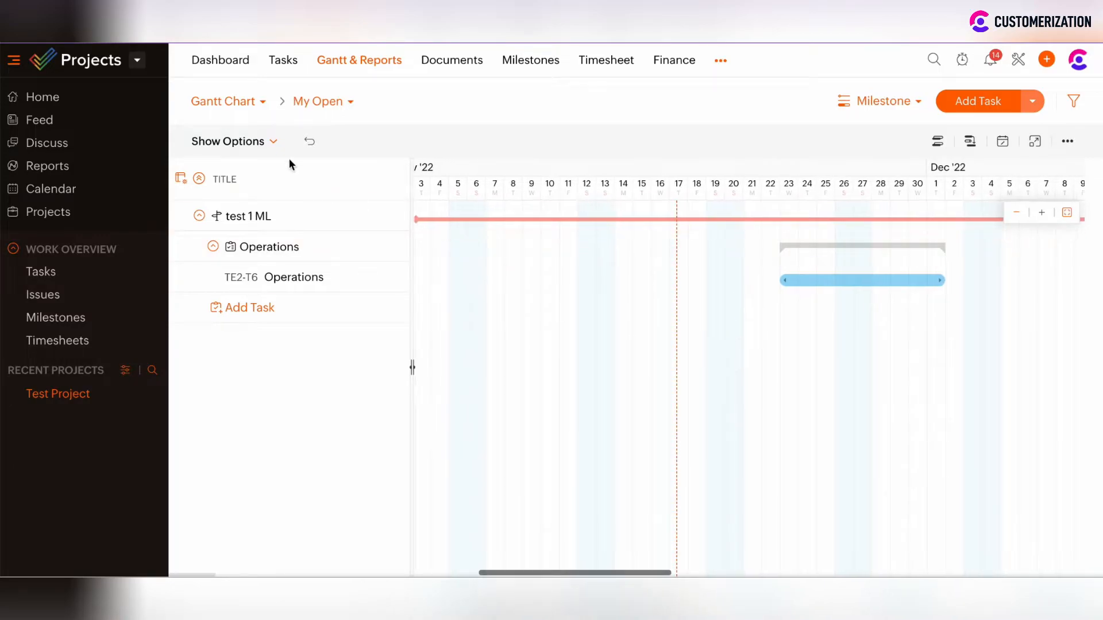
{"action": "left_click", "coordinate": [318, 101]}
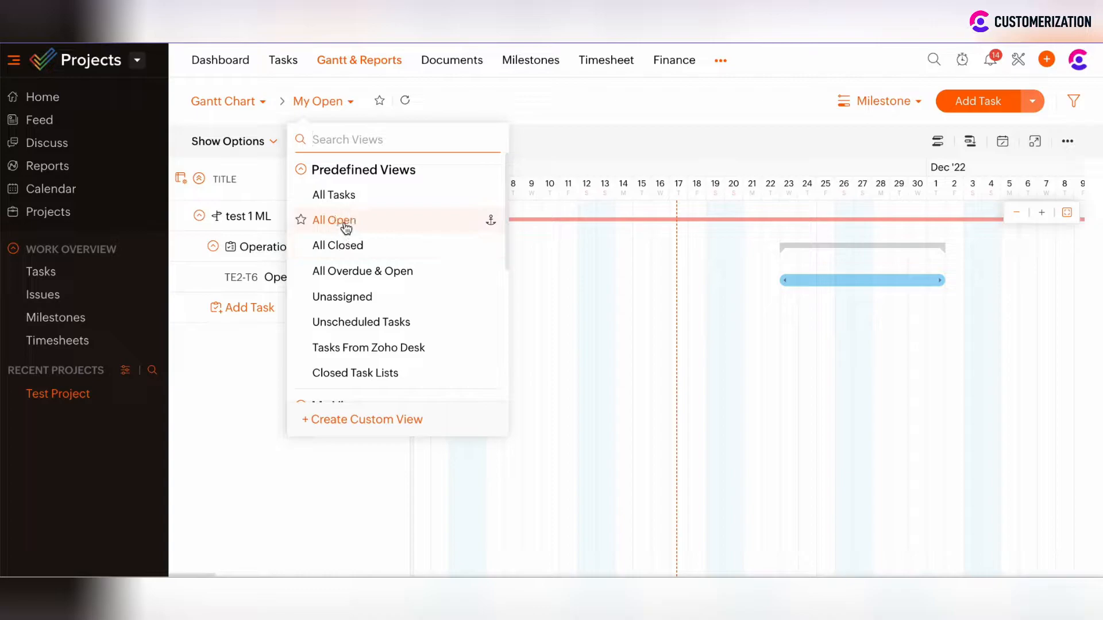
Switch the Gantt chart to All Open, adding Marketing's SMM and General's Kick-off.
{"action": "left_click", "coordinate": [332, 220]}
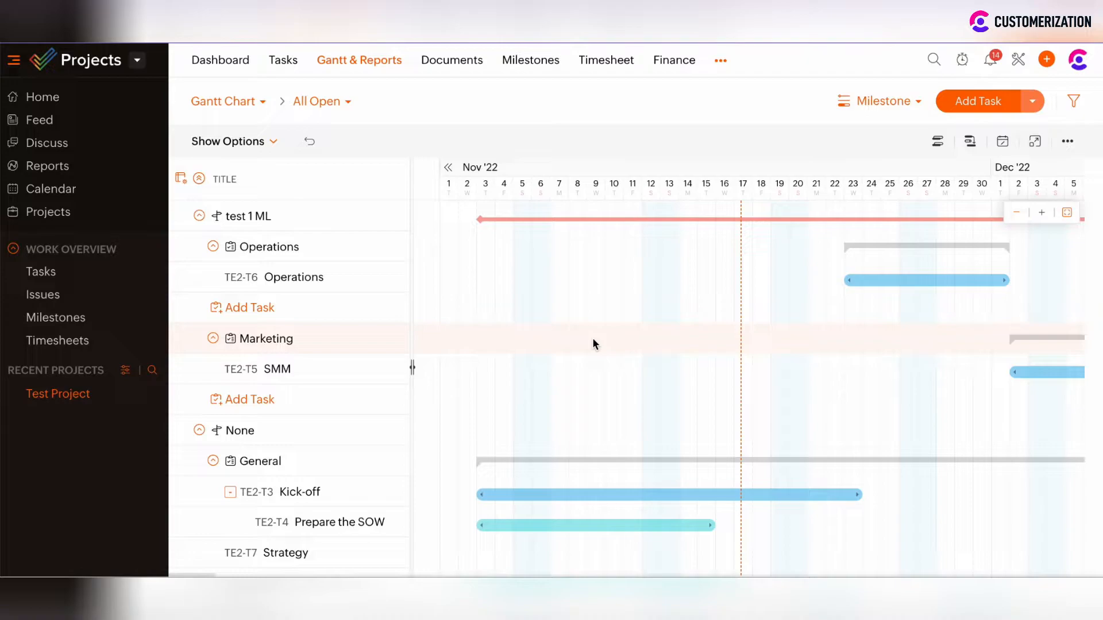
{"action": "mouse_move", "coordinate": [559, 224]}
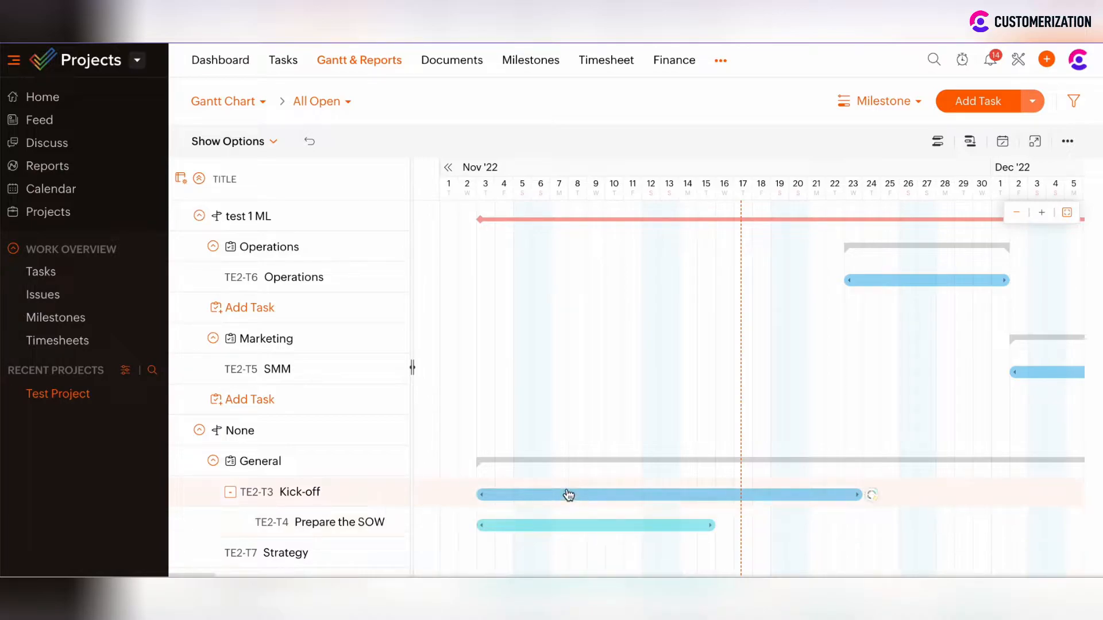
{"action": "mouse_move", "coordinate": [536, 499]}
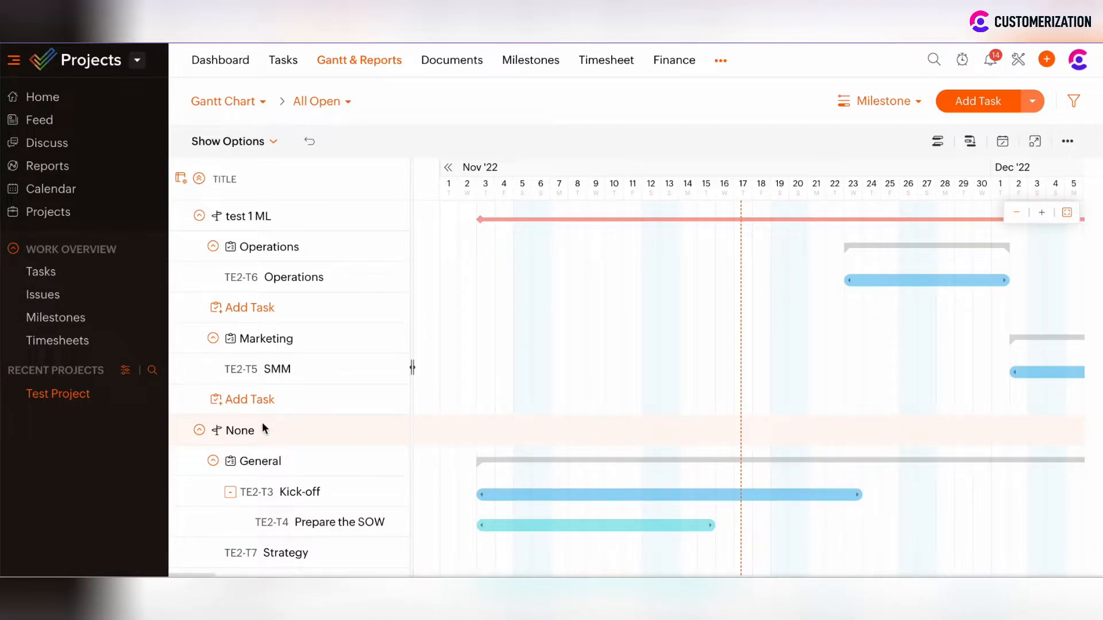
{"action": "double_click", "coordinate": [239, 430]}
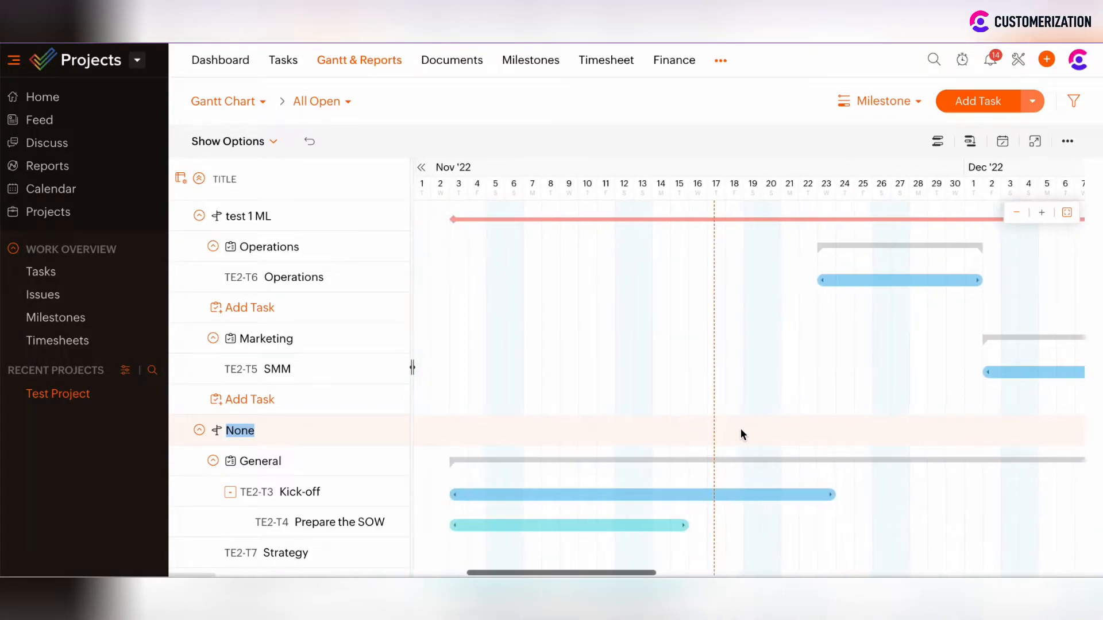
{"action": "left_click", "coordinate": [882, 100]}
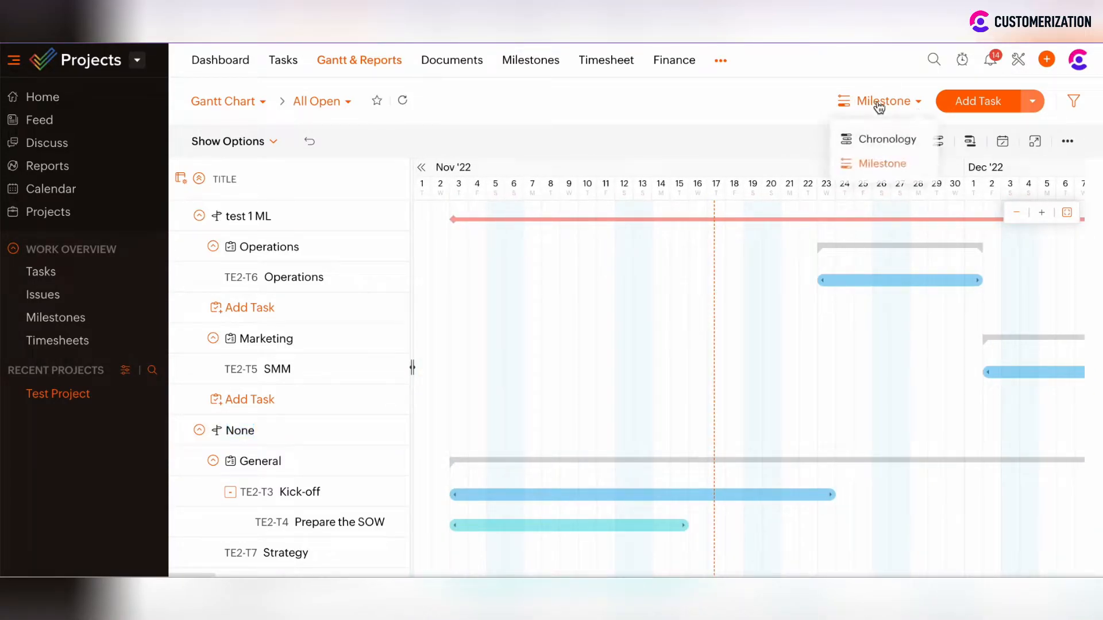
{"action": "left_click", "coordinate": [887, 138]}
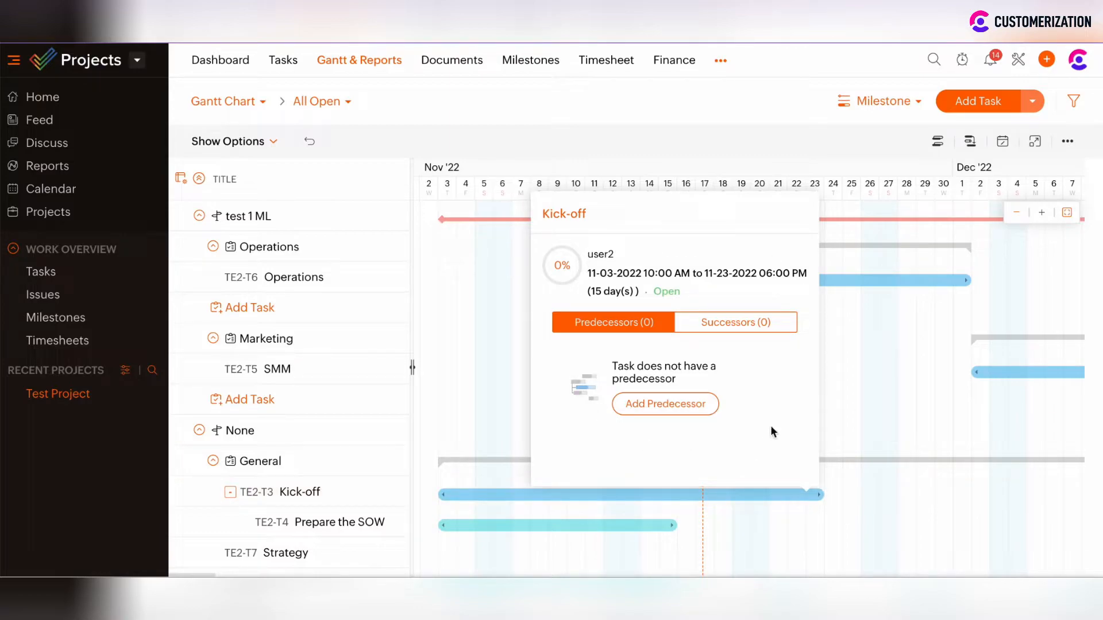
{"action": "mouse_move", "coordinate": [623, 331]}
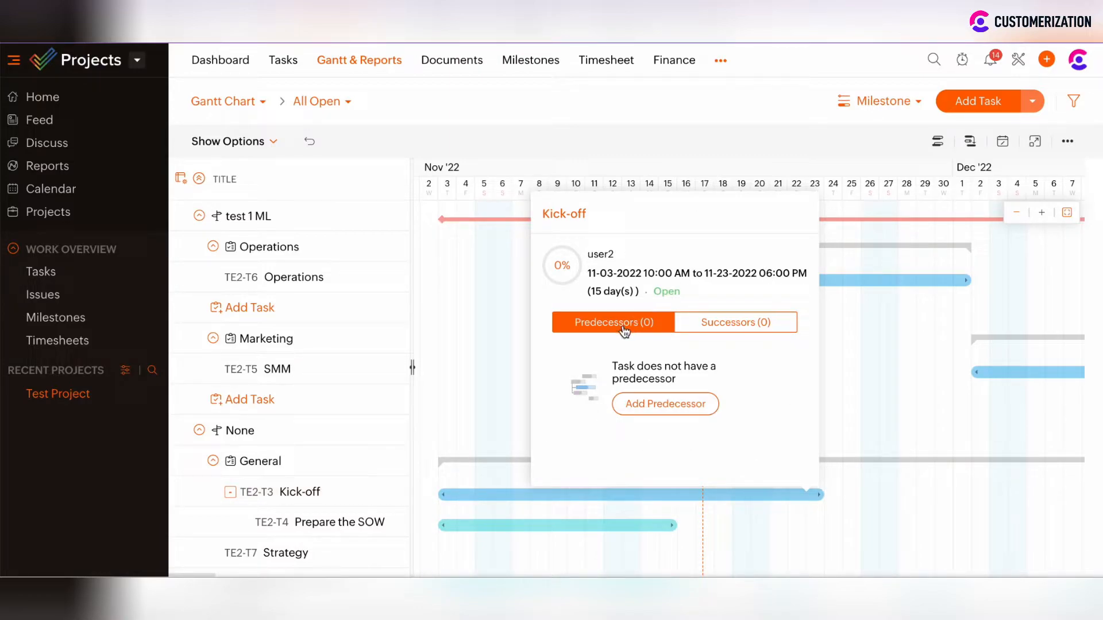
{"action": "mouse_move", "coordinate": [710, 328]}
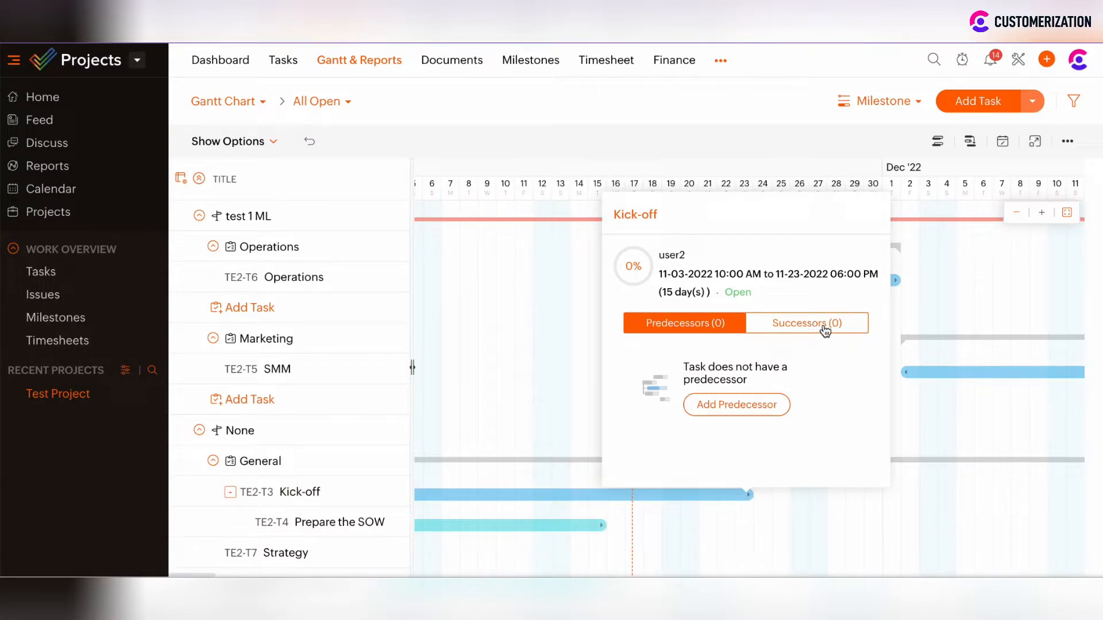
Add TE2-T6 Operations as Kick-off's successor dependency.
{"action": "left_click", "coordinate": [806, 322]}
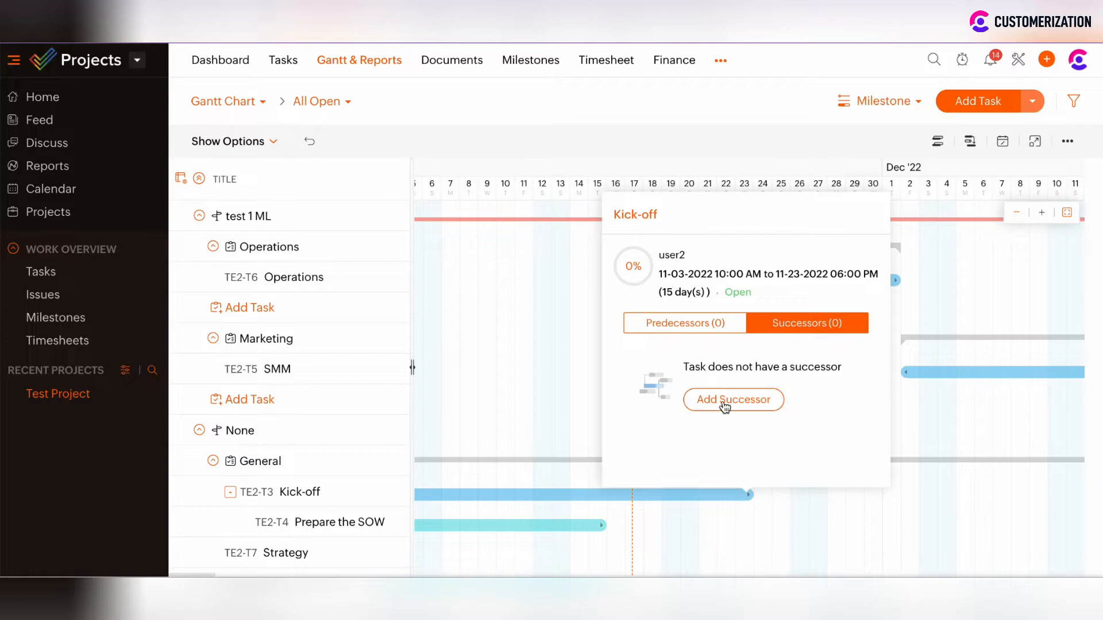
{"action": "left_click", "coordinate": [731, 400]}
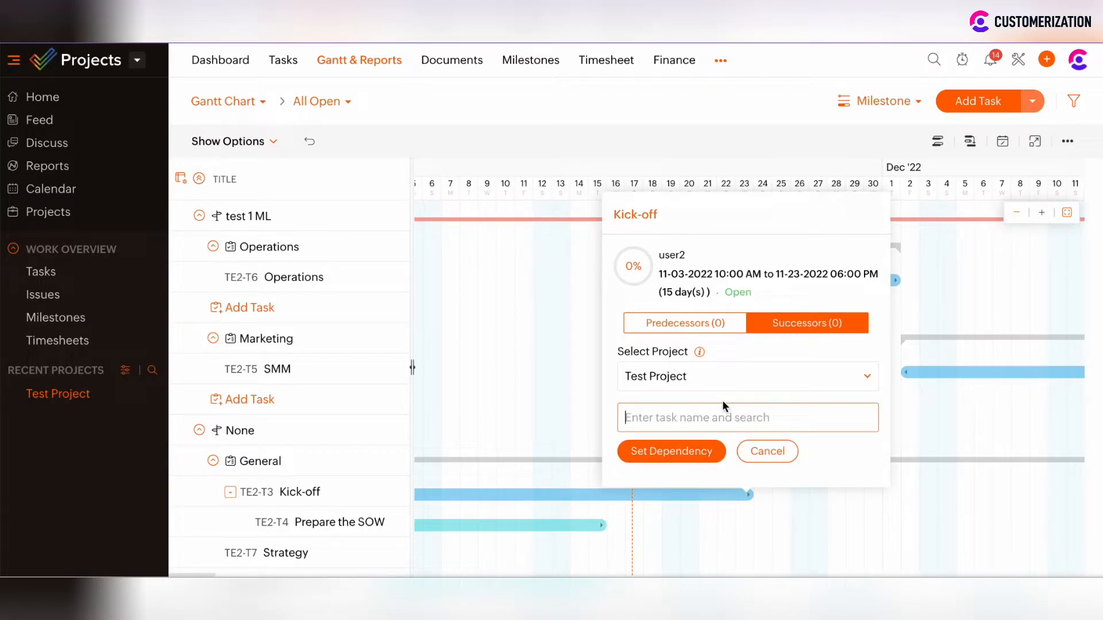
{"action": "type", "text": "Operatio"}
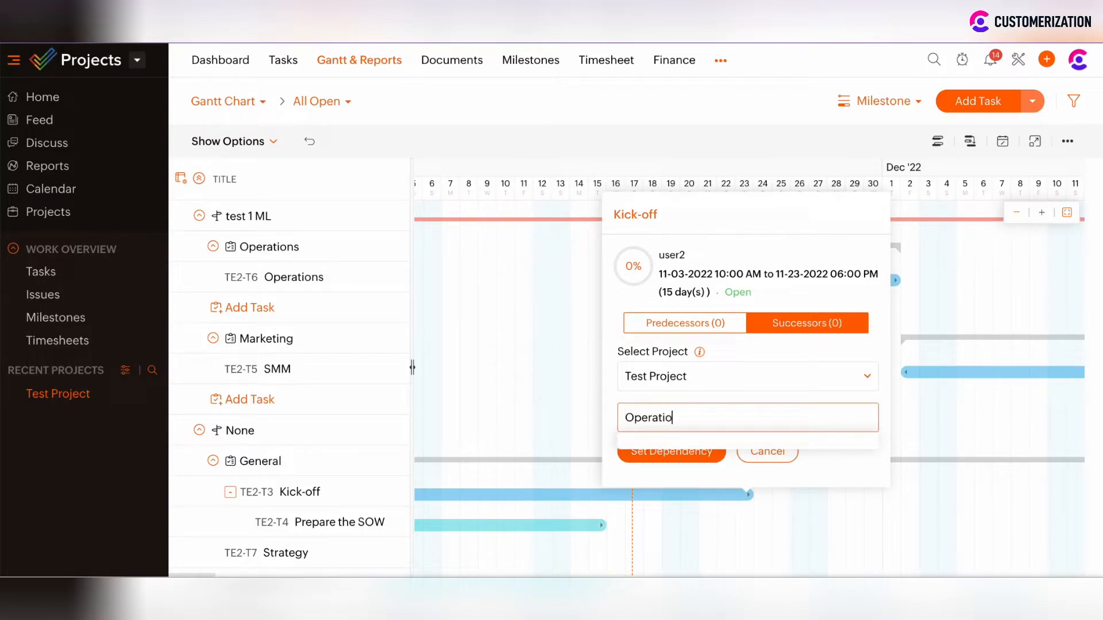
{"action": "type", "text": "ns"}
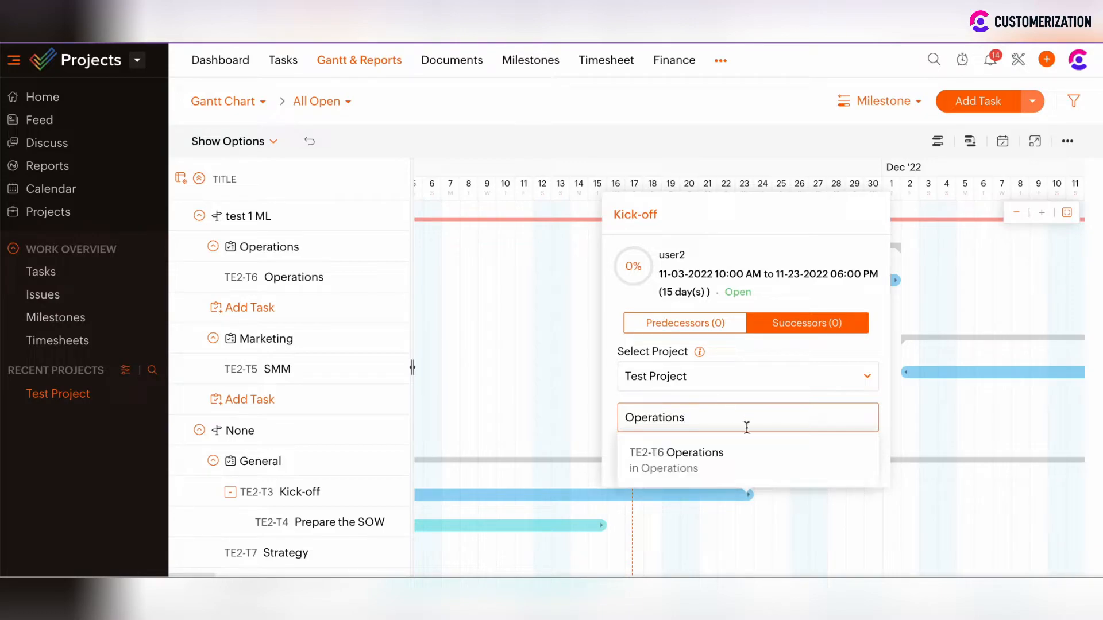
{"action": "left_click", "coordinate": [676, 453]}
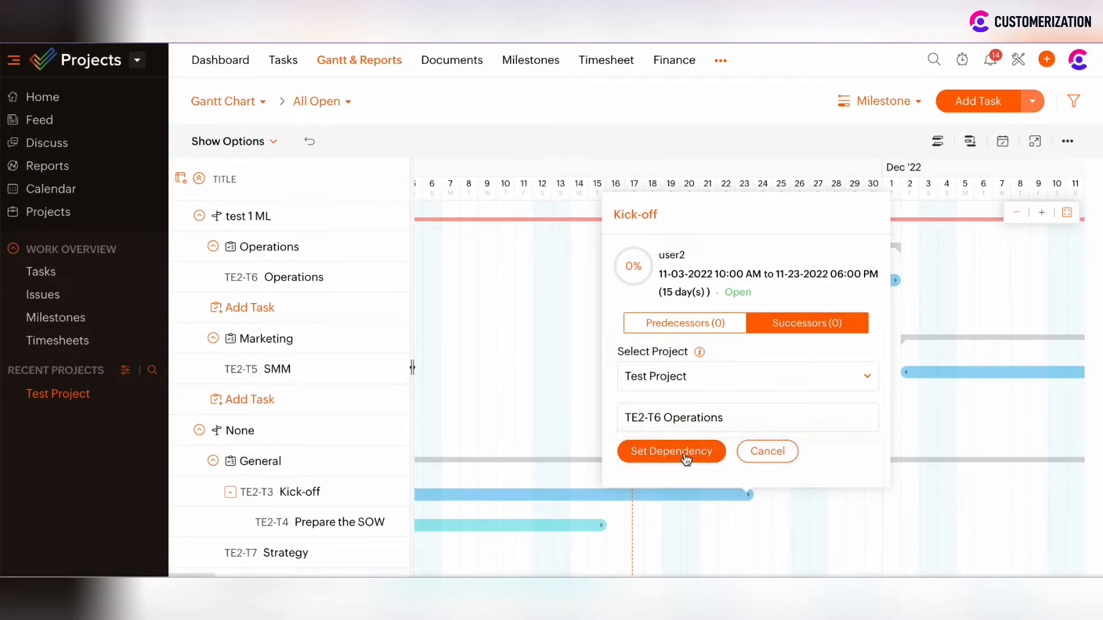
{"action": "left_click", "coordinate": [670, 450]}
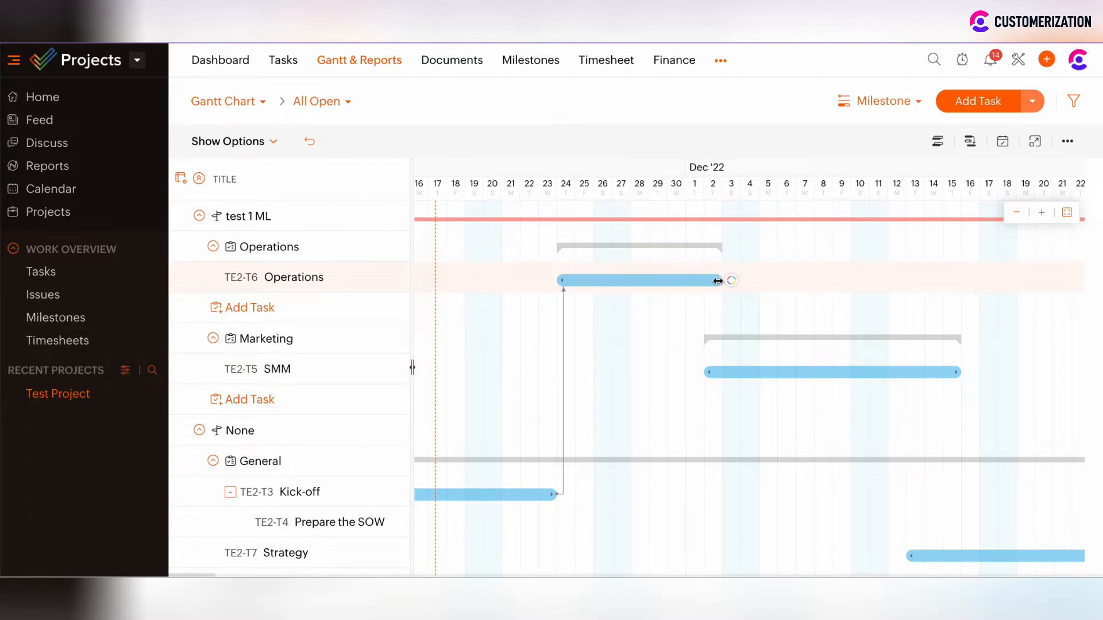
Link TE2-T5 SMM as the successor of the Operations task.
{"action": "left_click", "coordinate": [638, 280]}
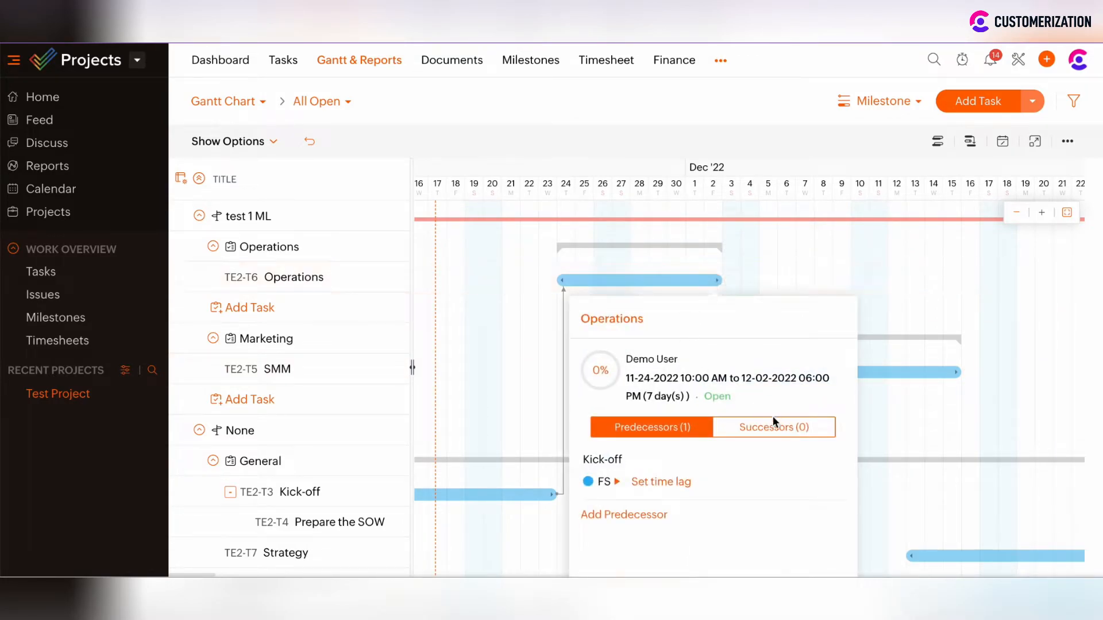
{"action": "left_click", "coordinate": [773, 427]}
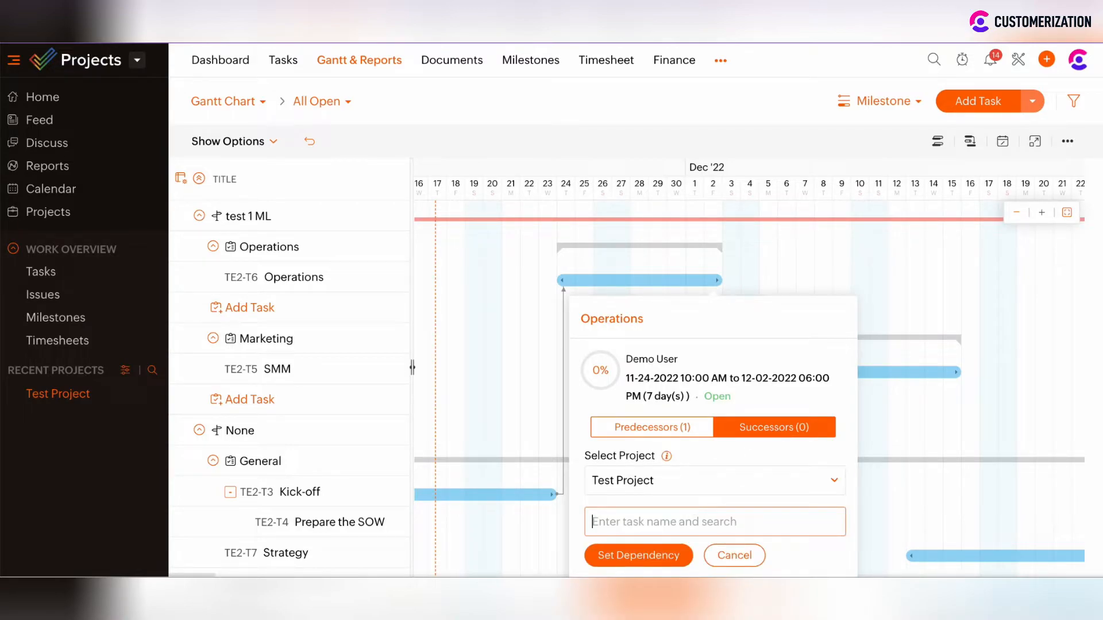
{"action": "type", "text": "SMM"}
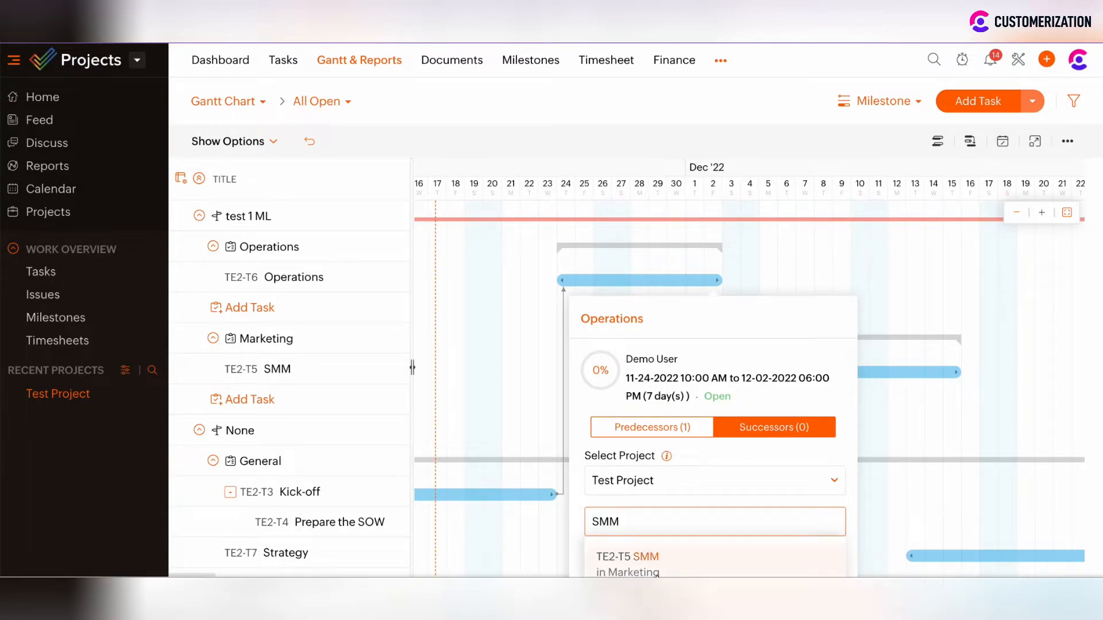
{"action": "left_click", "coordinate": [627, 563]}
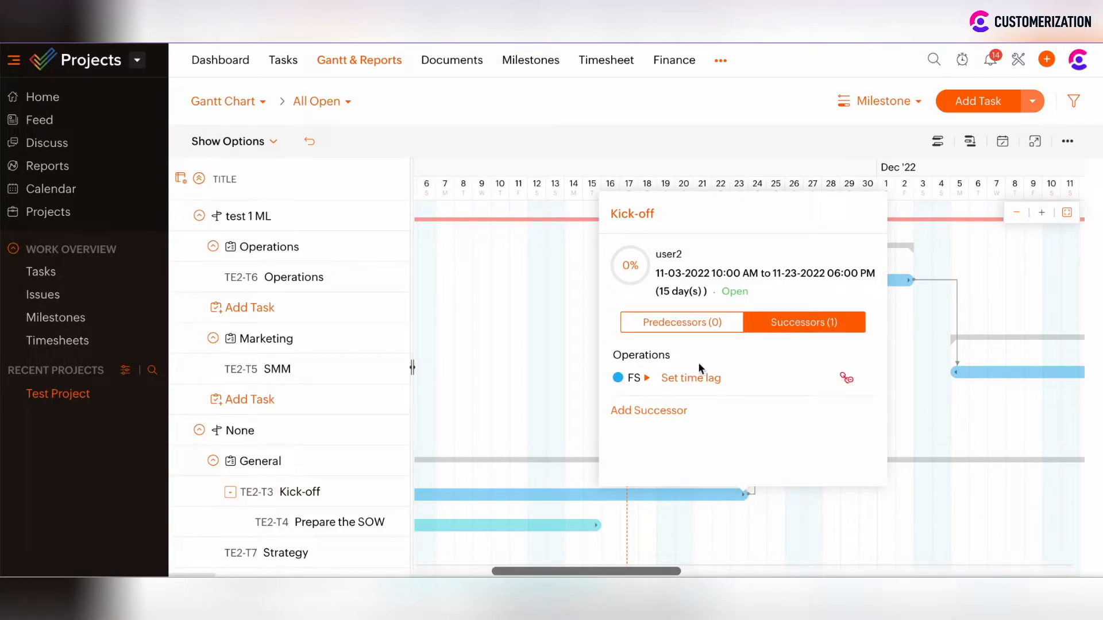
{"action": "mouse_move", "coordinate": [691, 378]}
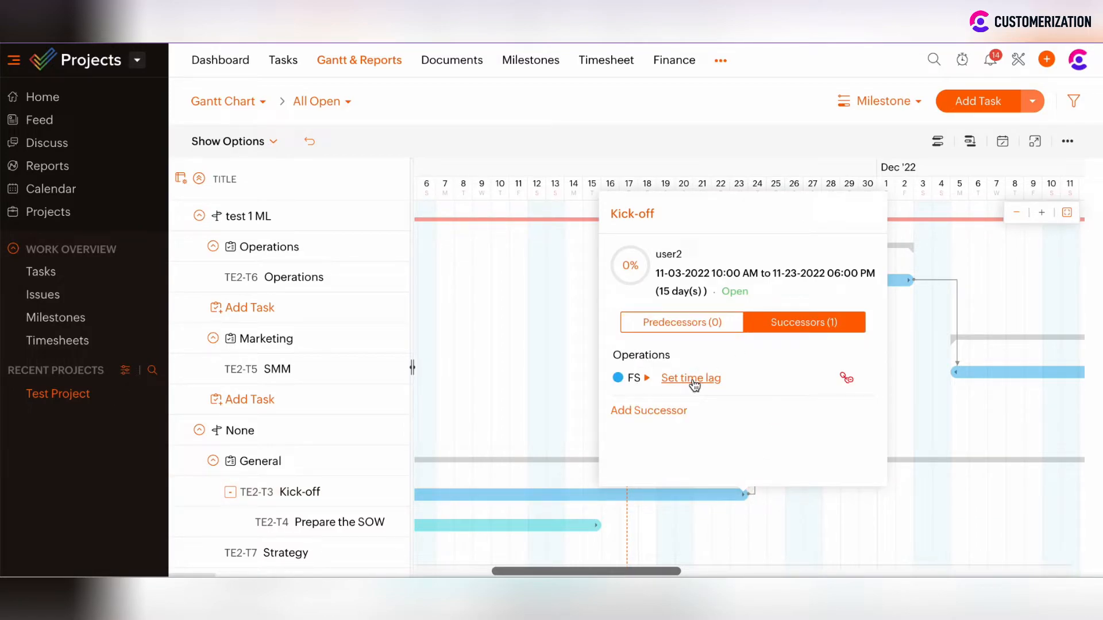
Set a 2-day lag for Operations after Kick-off and a 4-day lag for SMM.
{"action": "left_click", "coordinate": [690, 378]}
{"action": "type", "text": "3"}
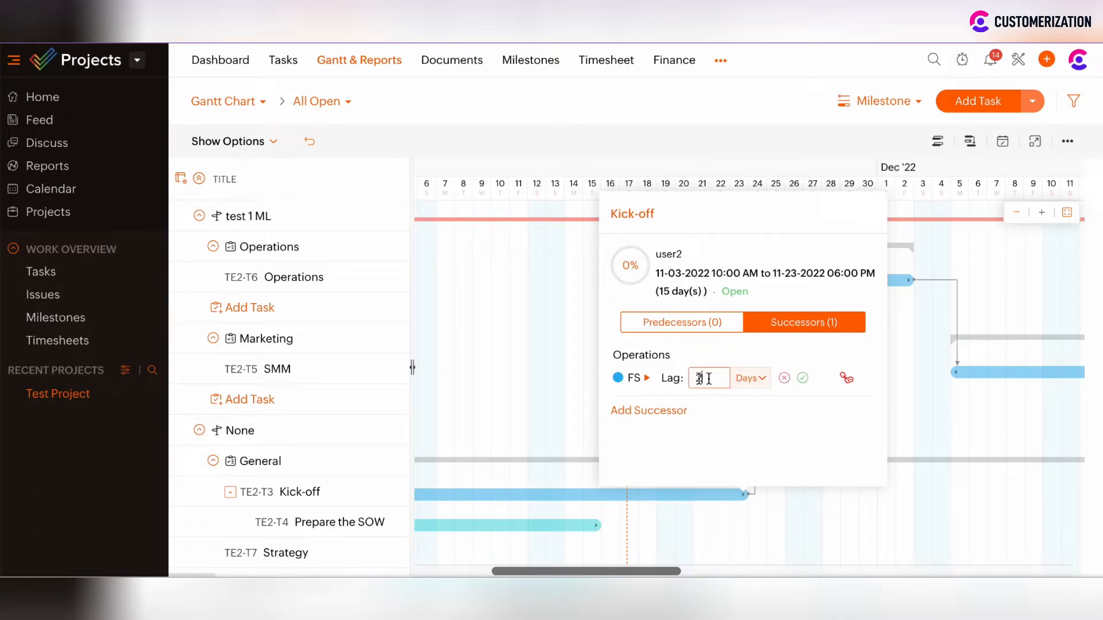
{"action": "left_click", "coordinate": [801, 377]}
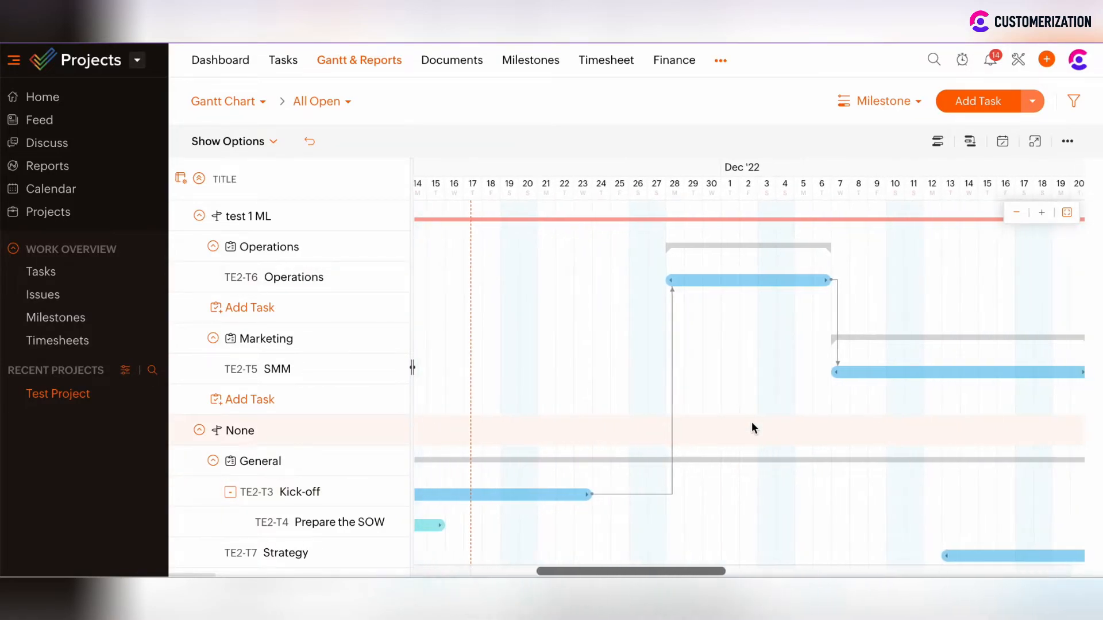
{"action": "left_click", "coordinate": [749, 279]}
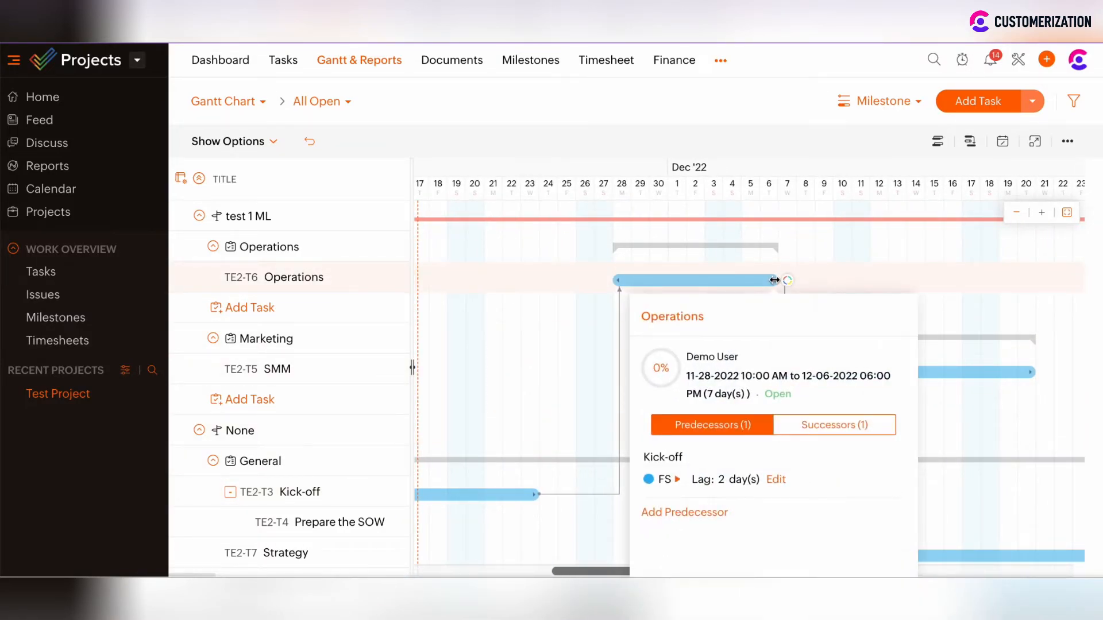
{"action": "left_click", "coordinate": [833, 425]}
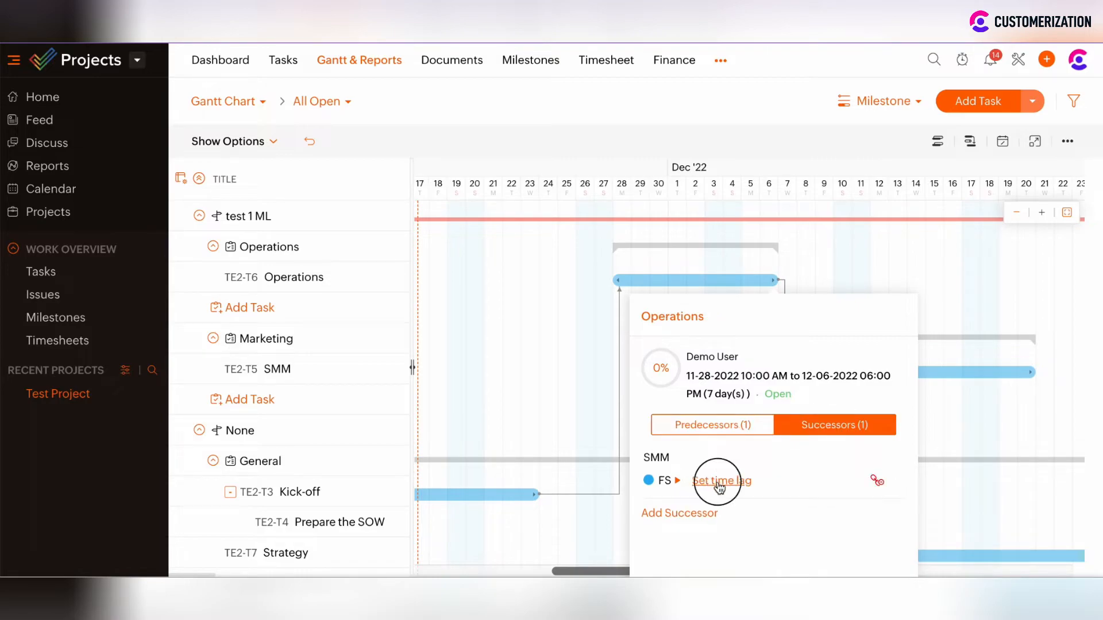
{"action": "left_click", "coordinate": [720, 480]}
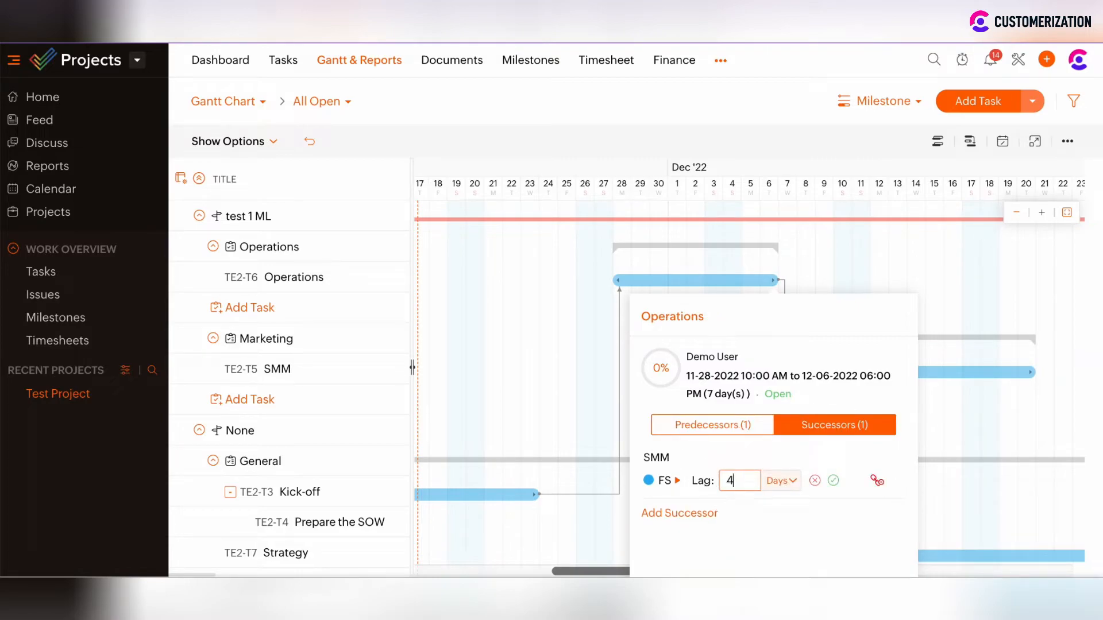
{"action": "left_click", "coordinate": [834, 481]}
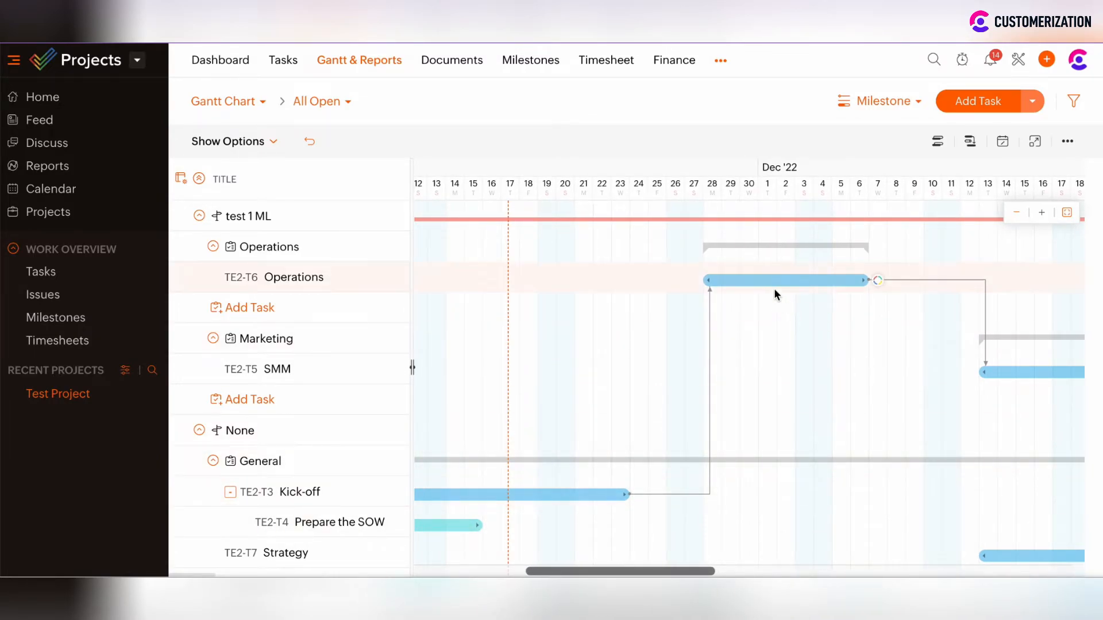
{"action": "mouse_move", "coordinate": [714, 278]}
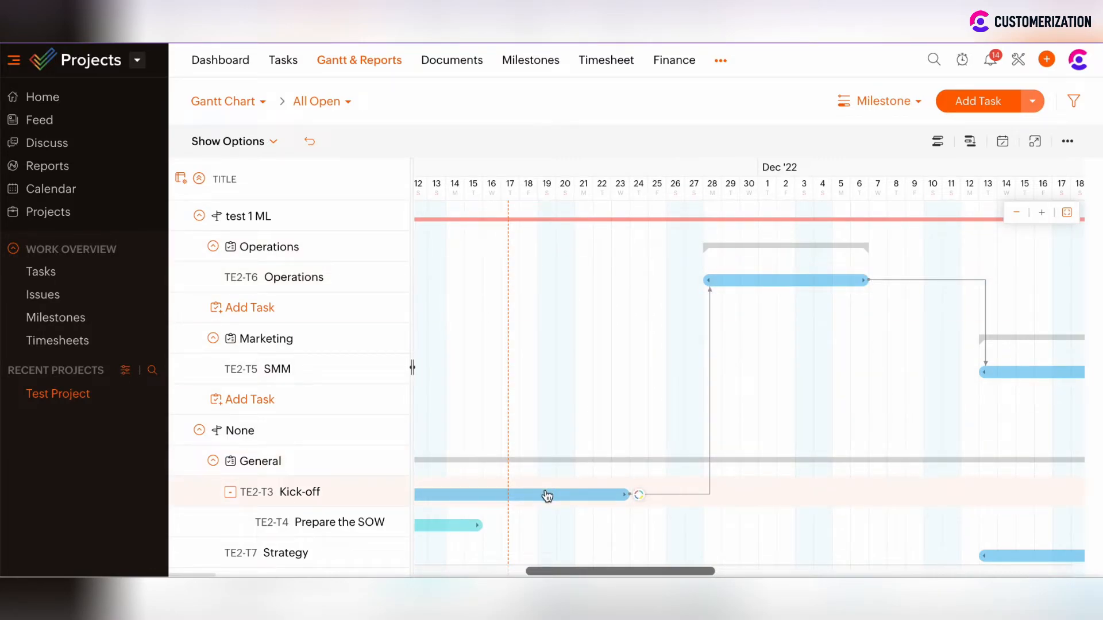
Scroll the Gantt chart right to SMM's bar, now starting mid-December.
{"action": "scroll", "scroll_direction": "right", "scroll_amount": 3}
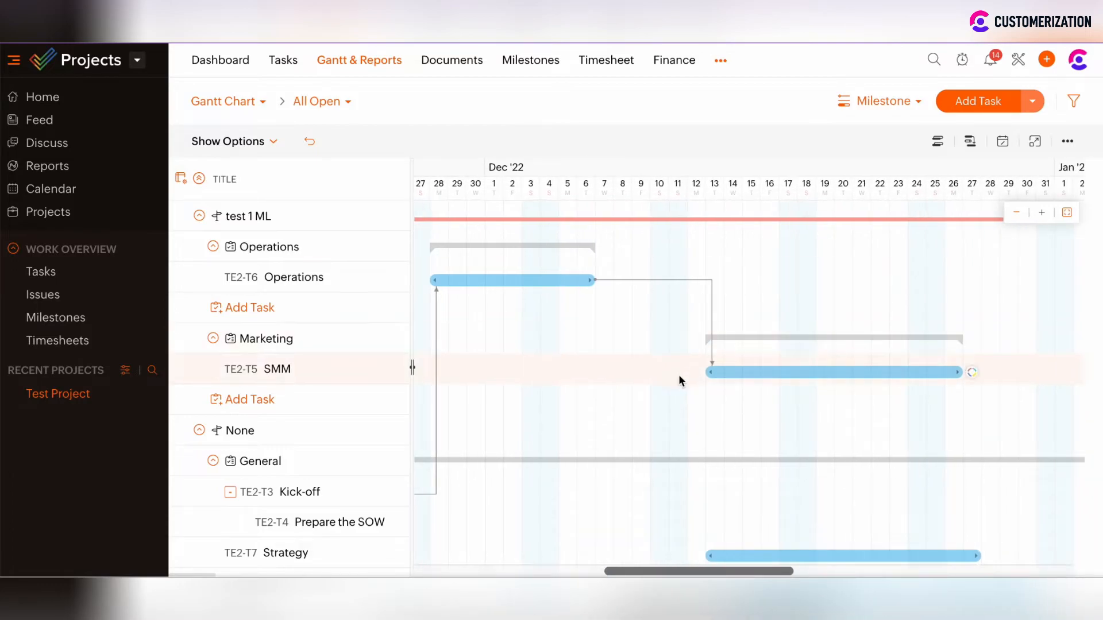
{"action": "mouse_move", "coordinate": [911, 378]}
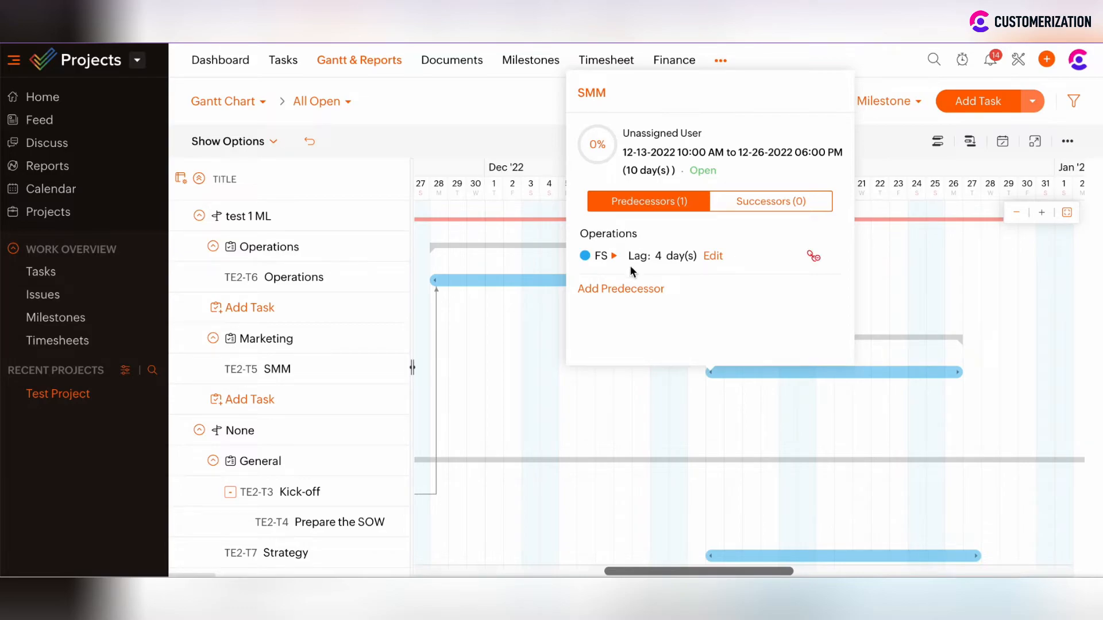
Check SMM's Successors tab to confirm it has no following tasks.
{"action": "left_click", "coordinate": [770, 201]}
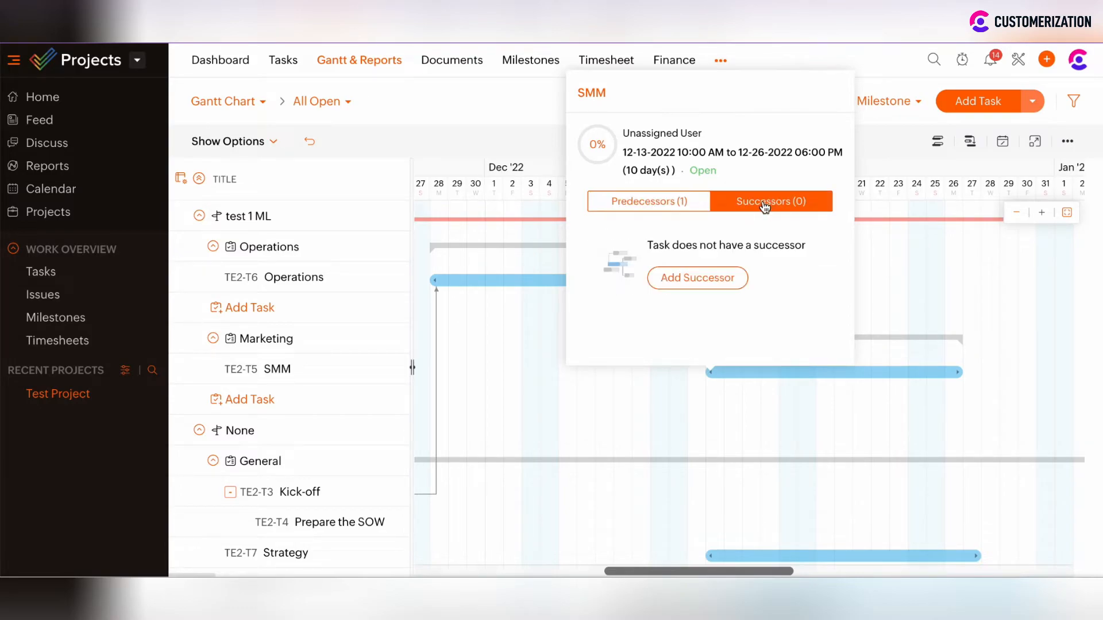
{"action": "mouse_move", "coordinate": [551, 132]}
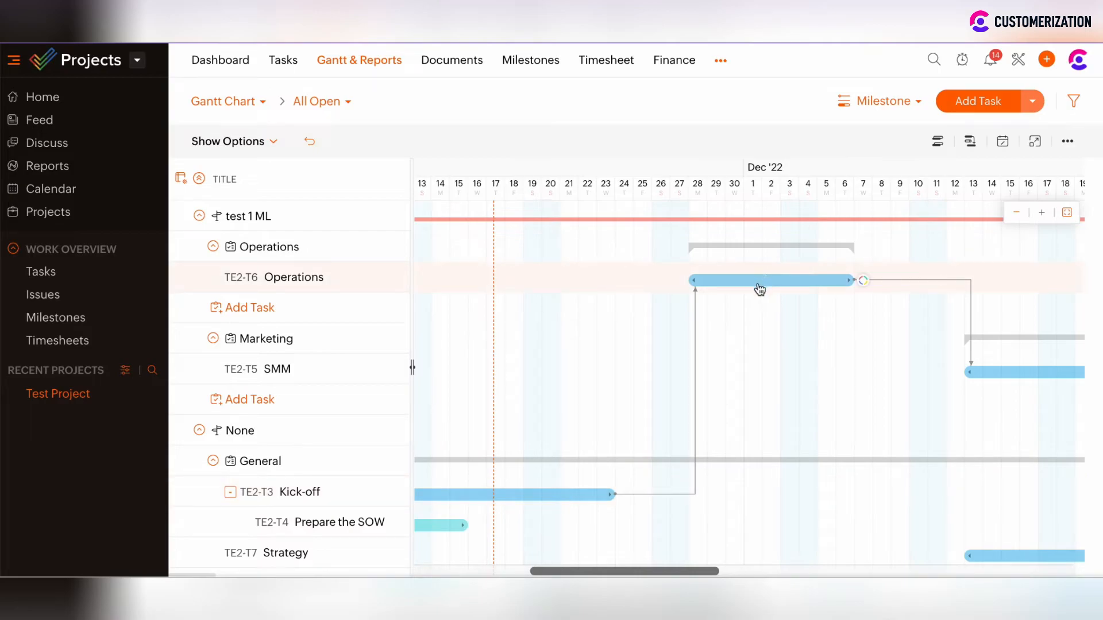
{"action": "mouse_move", "coordinate": [976, 372]}
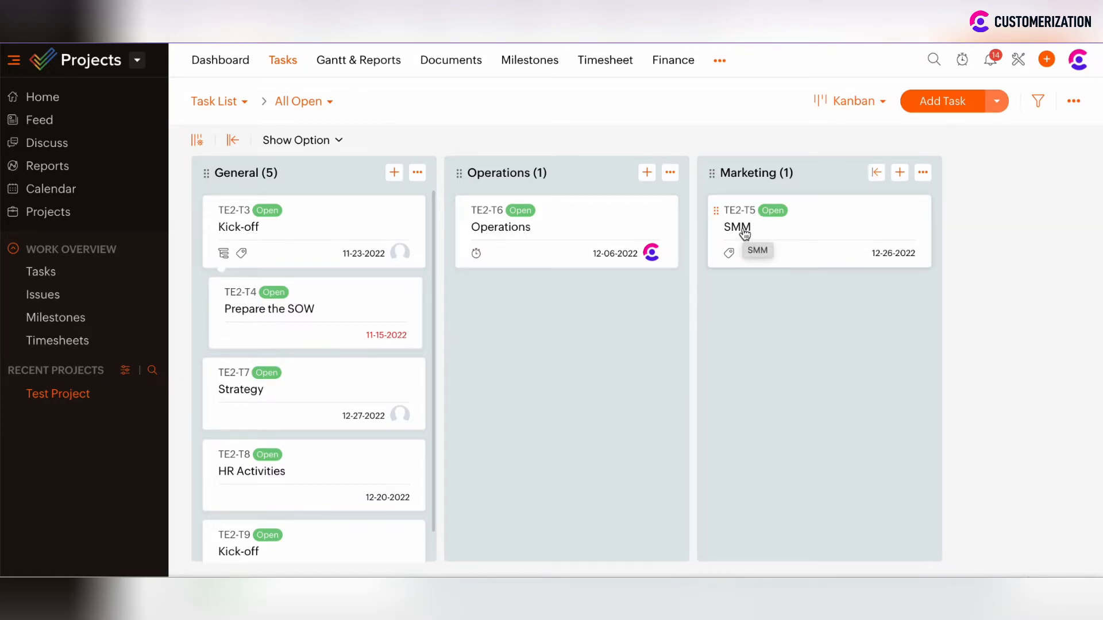
Try setting SMM to Closed and dismiss the warning that Operations is still open.
{"action": "left_click", "coordinate": [736, 226]}
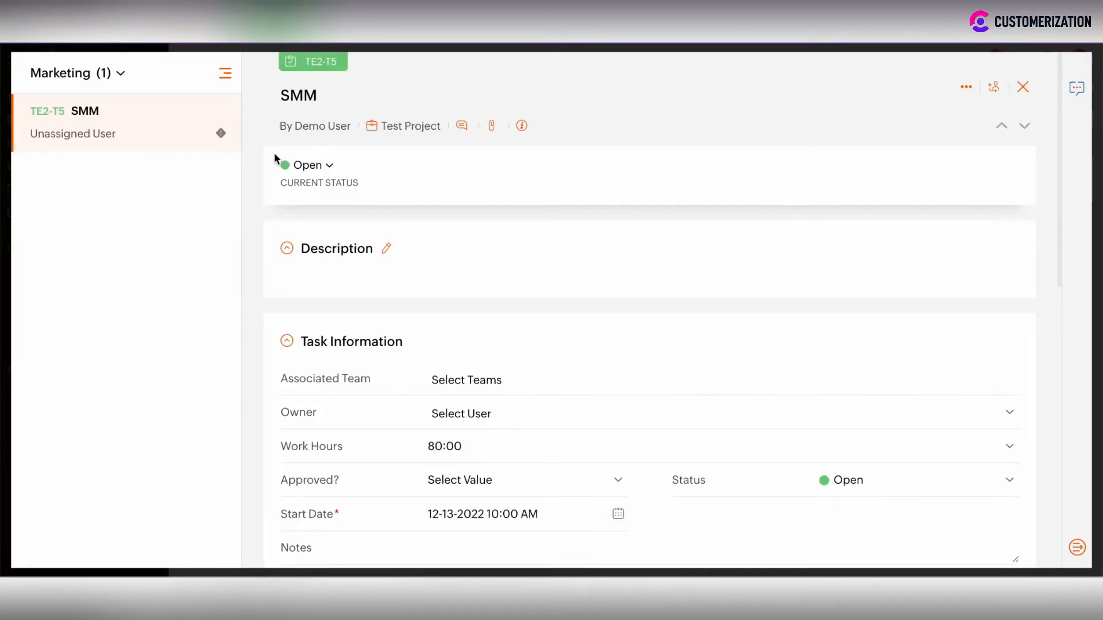
{"action": "left_click", "coordinate": [307, 165]}
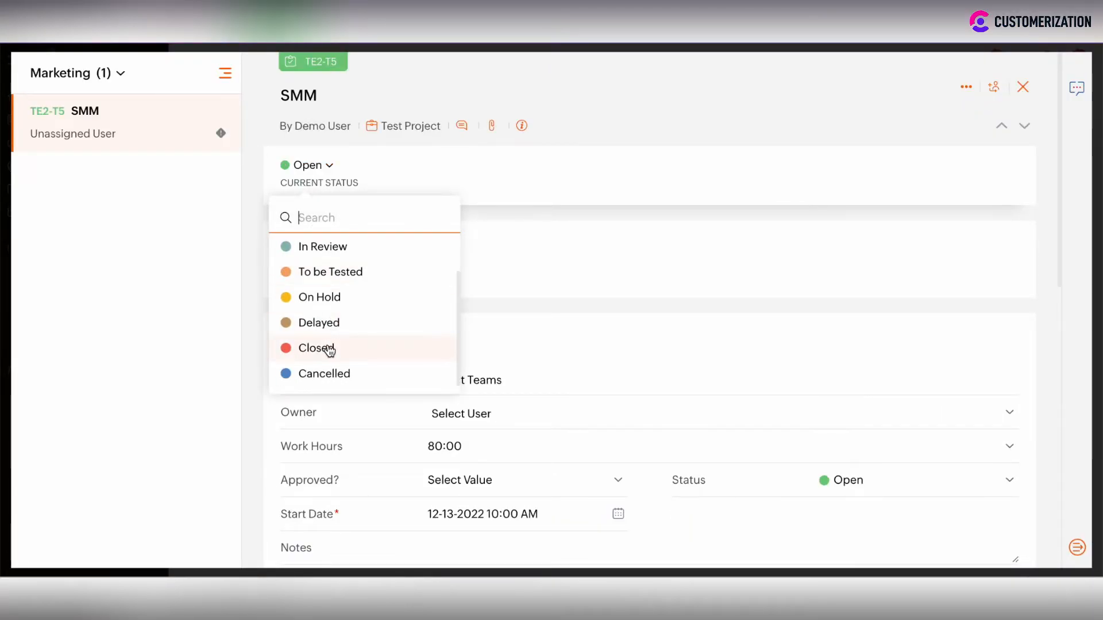
{"action": "left_click", "coordinate": [315, 348]}
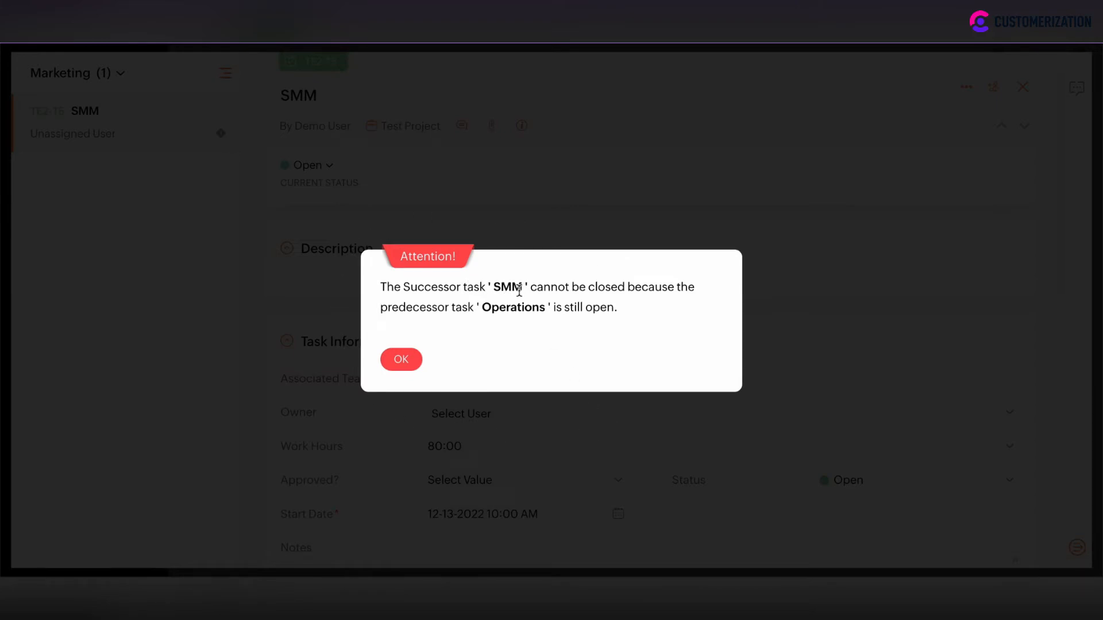
{"action": "mouse_move", "coordinate": [604, 292]}
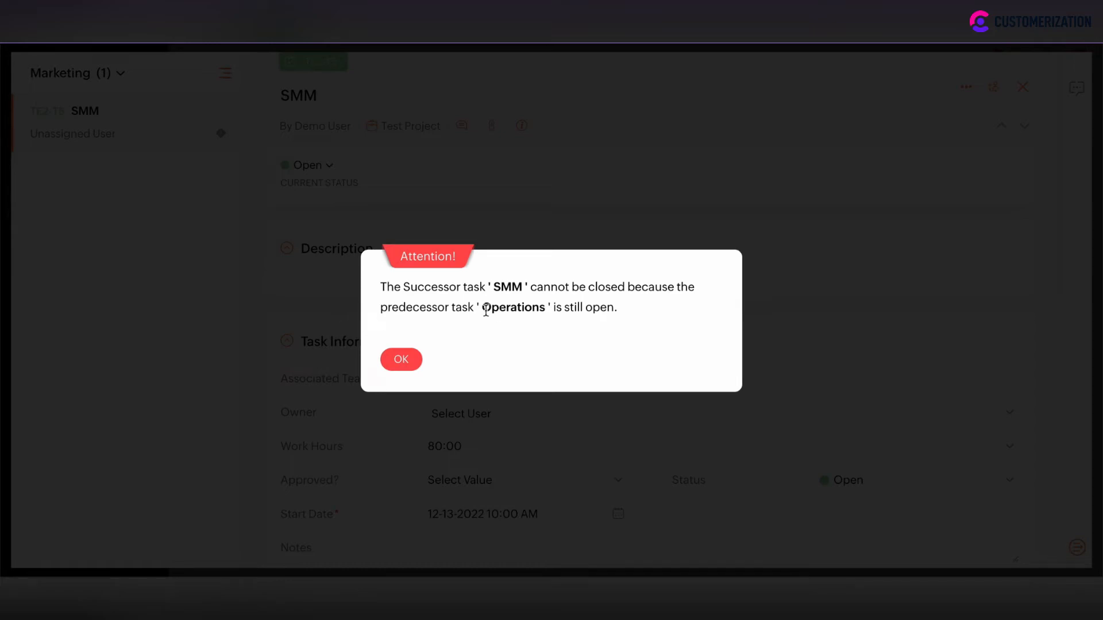
{"action": "left_click", "coordinate": [401, 359]}
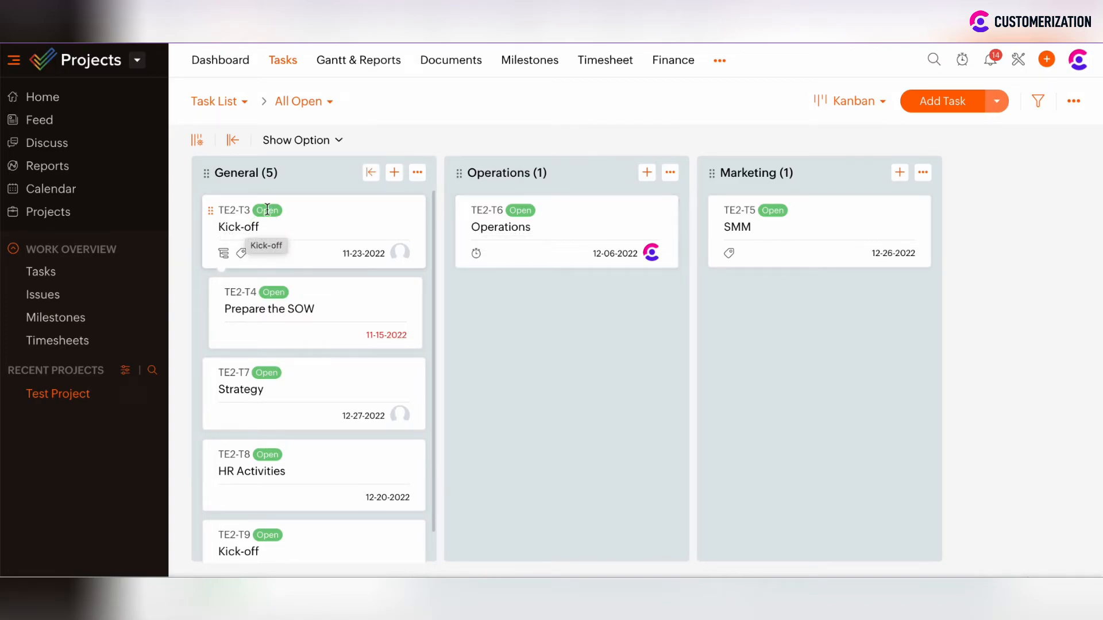
Try closing Operations and dismiss the warning that Kick-off is still open.
{"action": "left_click", "coordinate": [501, 226]}
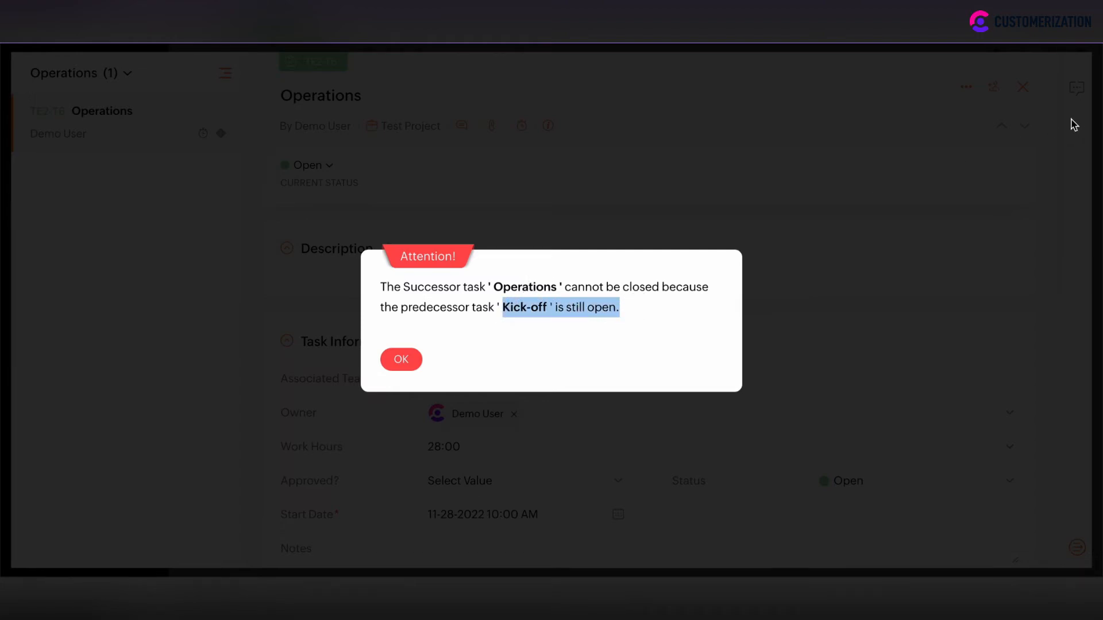
{"action": "left_click", "coordinate": [401, 360]}
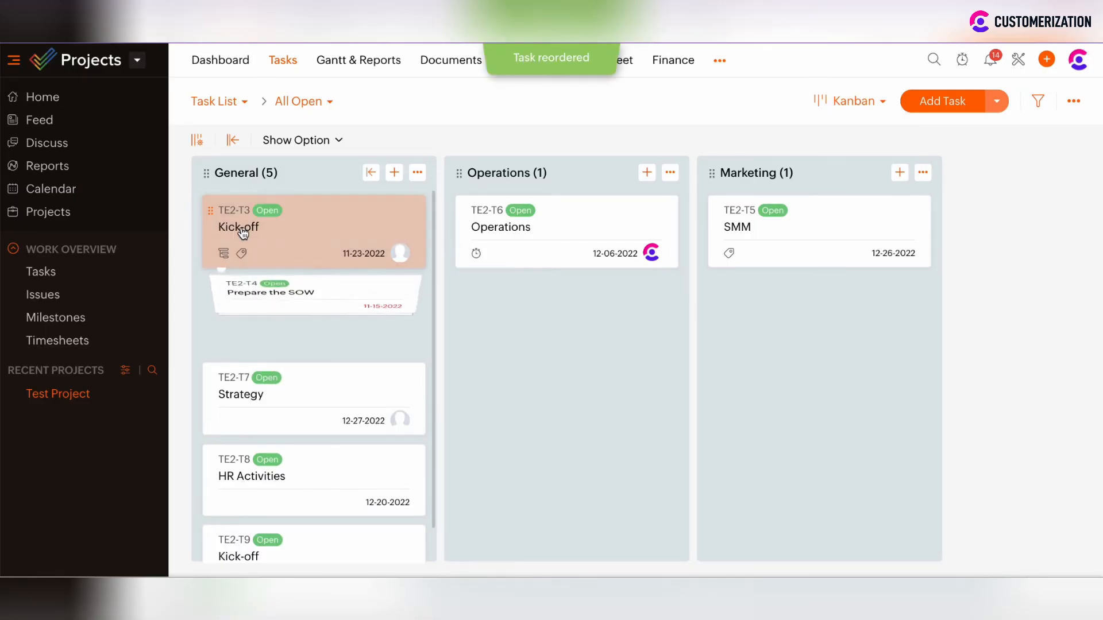
Set the Kick-off task's status to Closed, then bring up the Operations task details.
{"action": "left_click", "coordinate": [239, 226]}
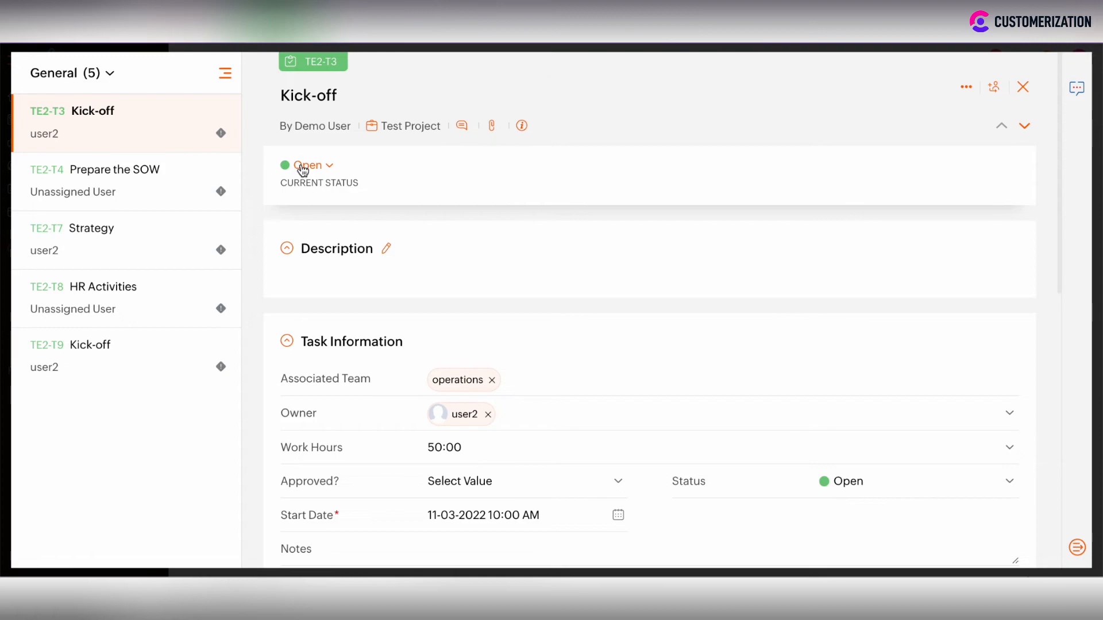
{"action": "left_click", "coordinate": [308, 165]}
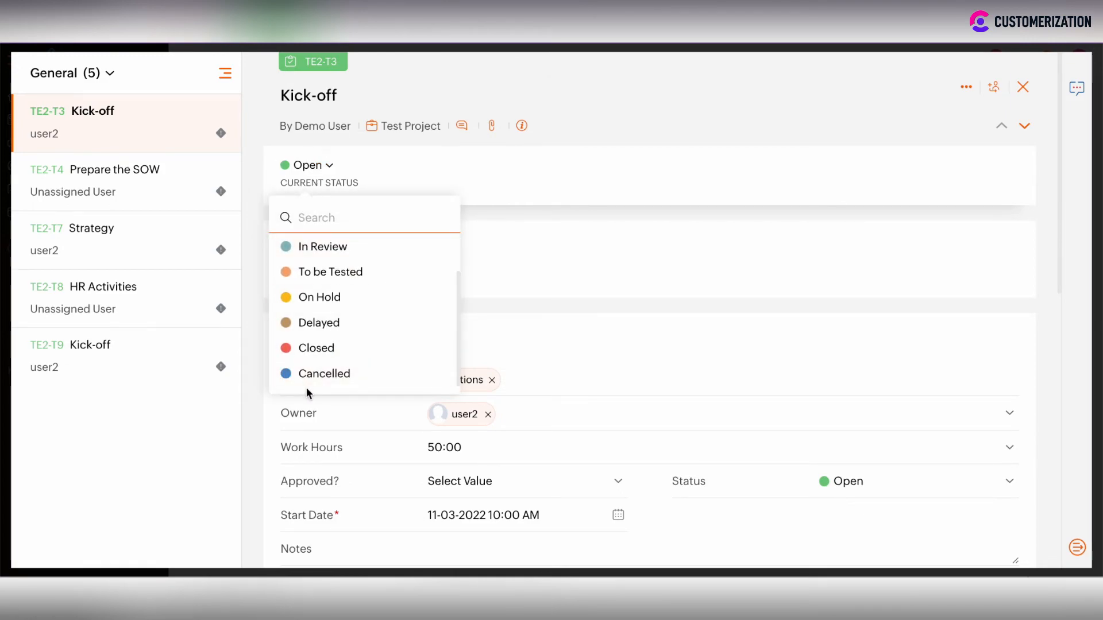
{"action": "left_click", "coordinate": [316, 347]}
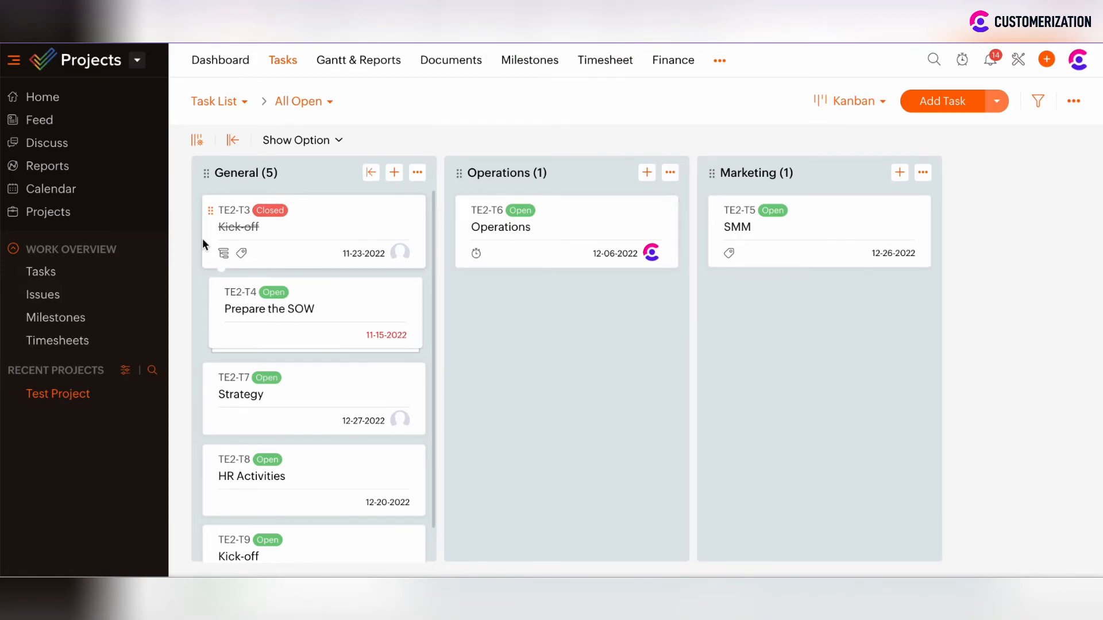
{"action": "left_click", "coordinate": [501, 226]}
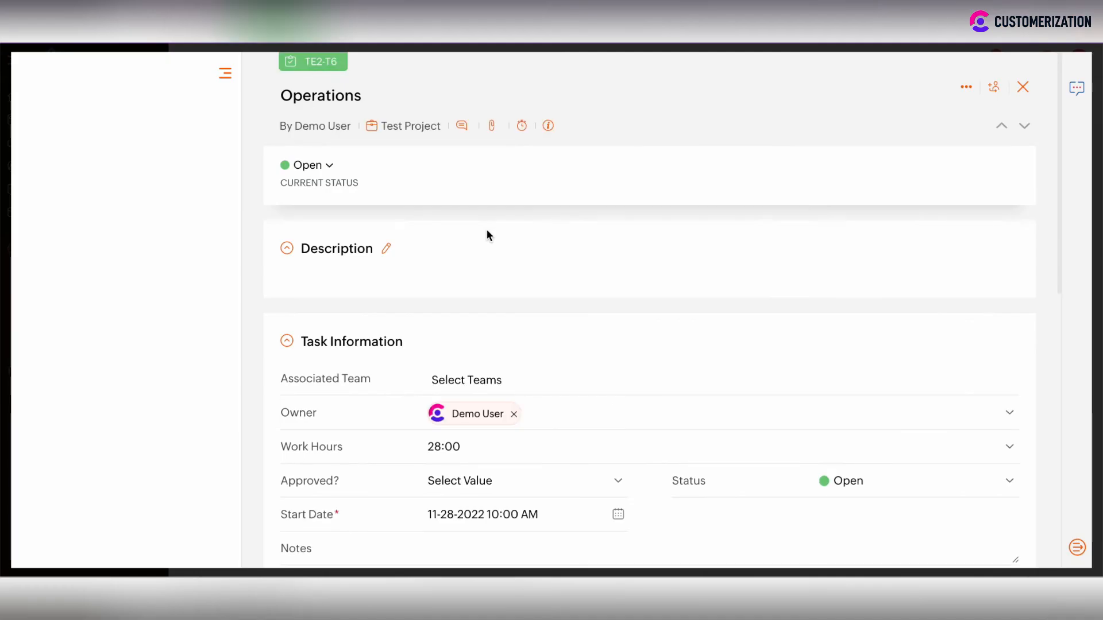
Set the Operations and SMM task statuses to Closed and return to the Kanban board.
{"action": "left_click", "coordinate": [307, 165]}
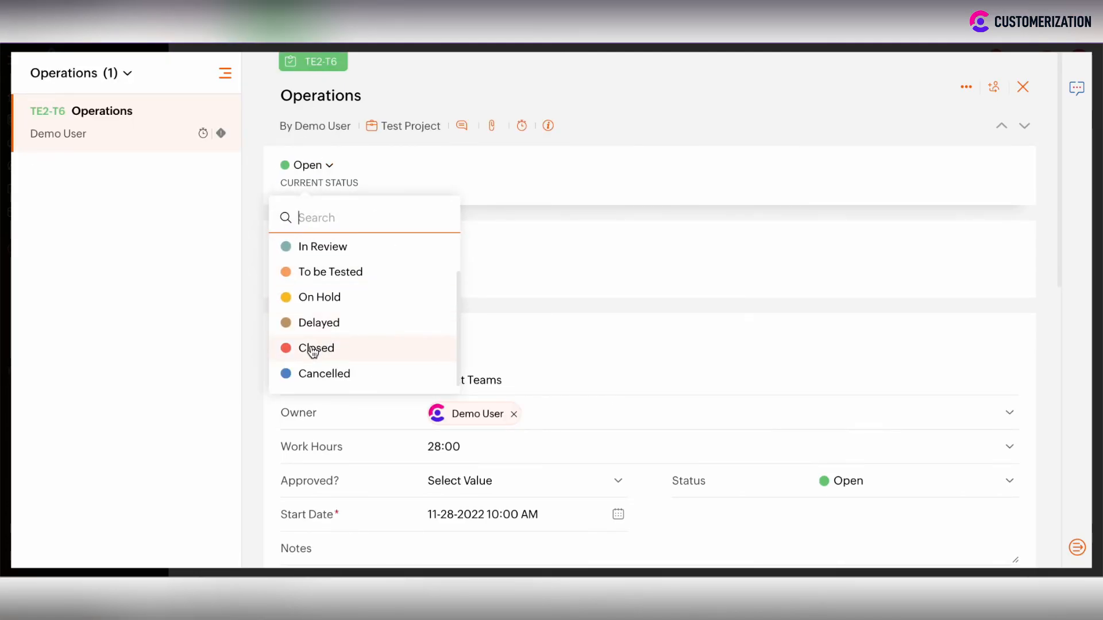
{"action": "left_click", "coordinate": [316, 348]}
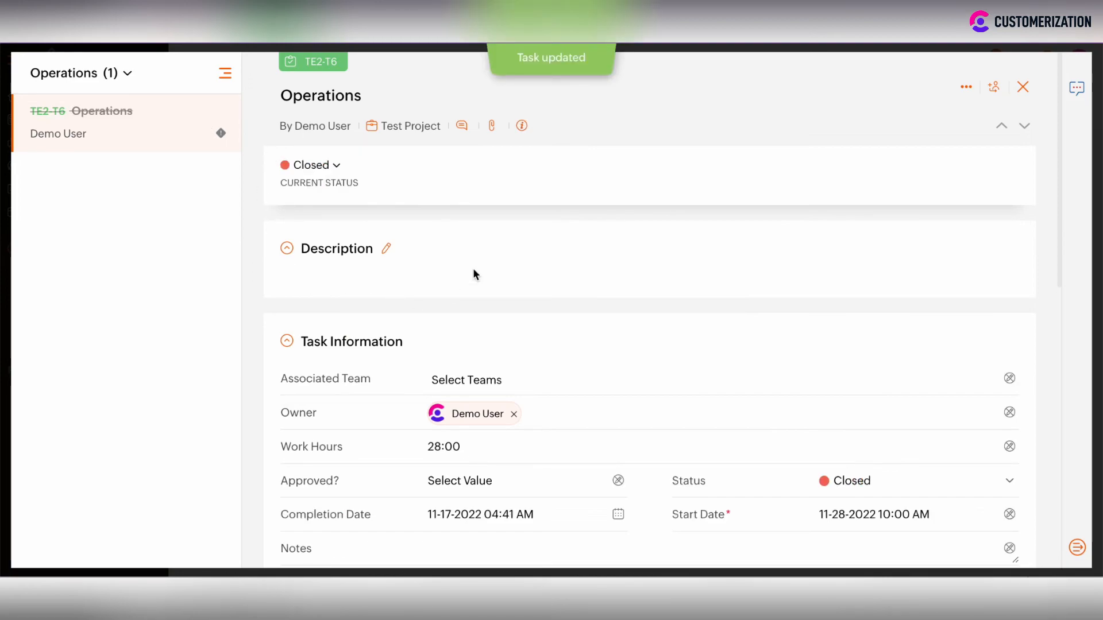
{"action": "mouse_move", "coordinate": [364, 142]}
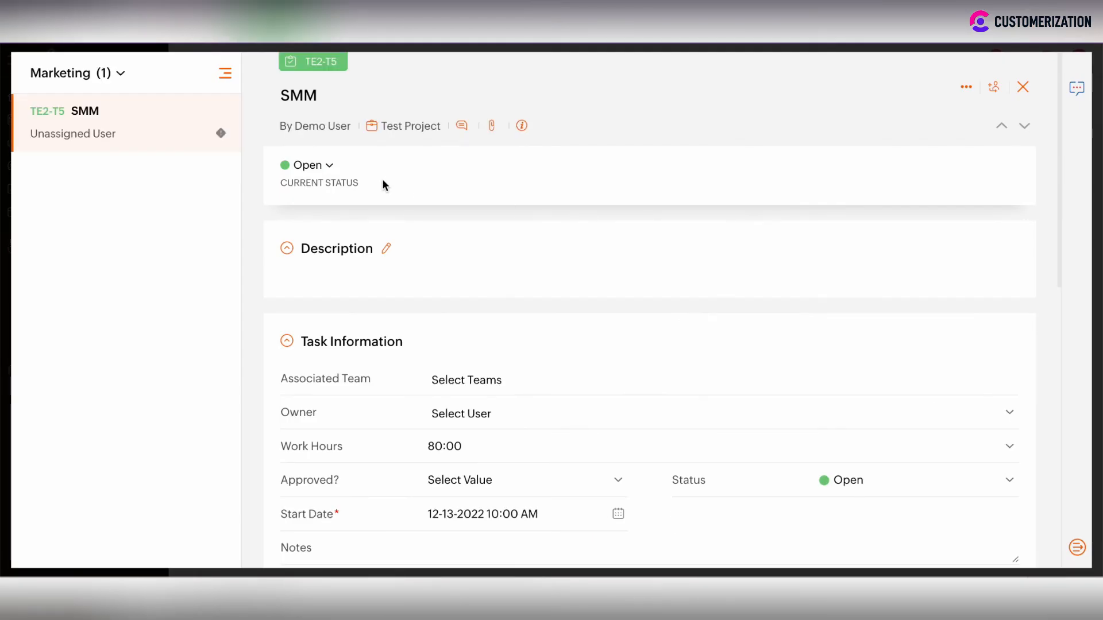
{"action": "left_click", "coordinate": [307, 165]}
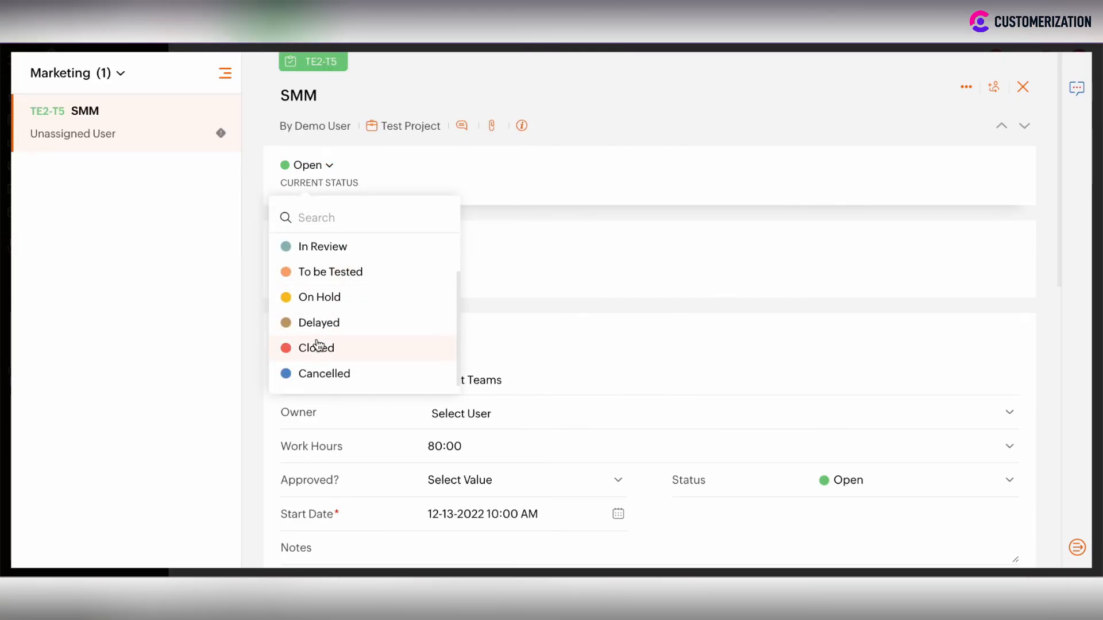
{"action": "left_click", "coordinate": [316, 348]}
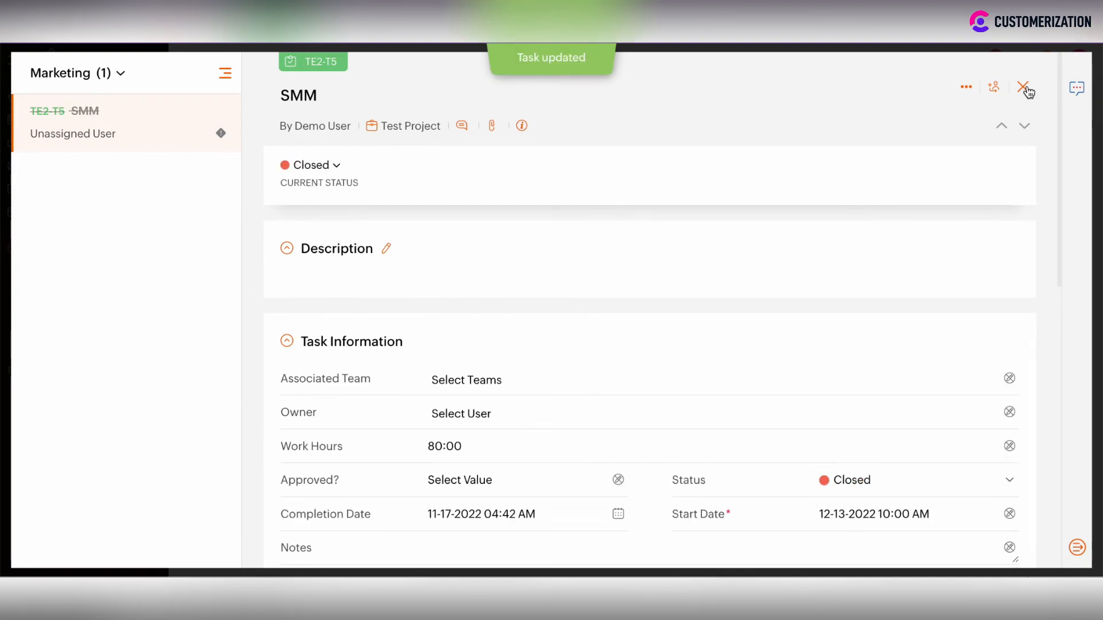
{"action": "left_click", "coordinate": [1026, 87]}
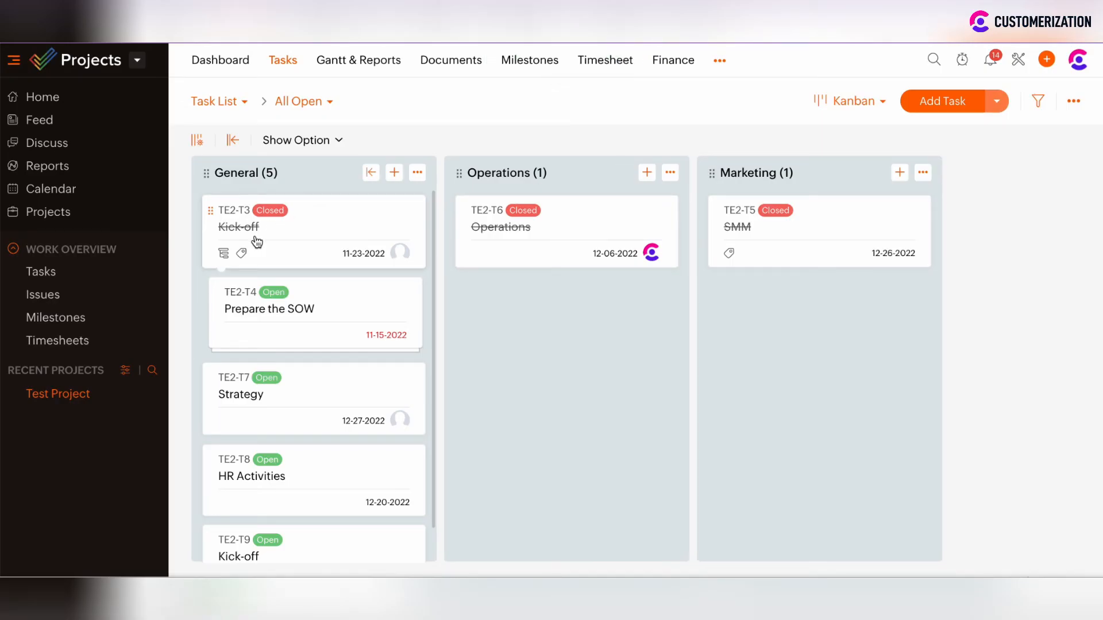